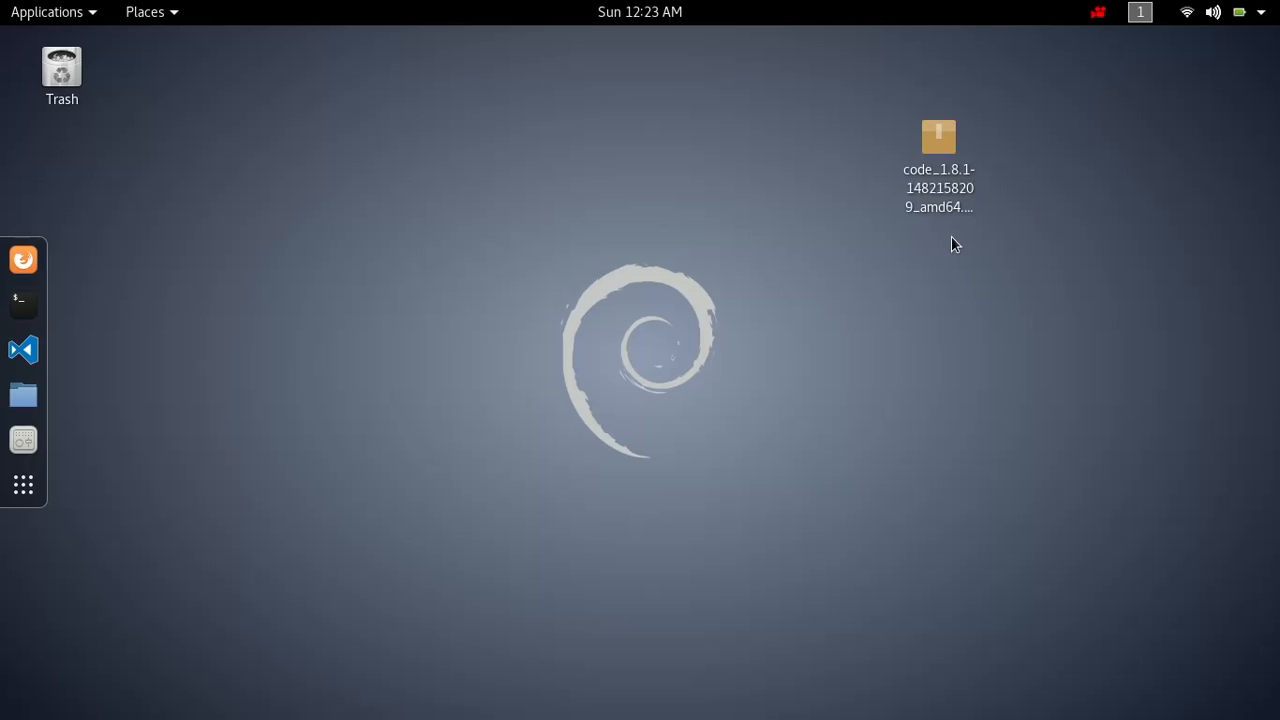
mouse_move(633, 350)
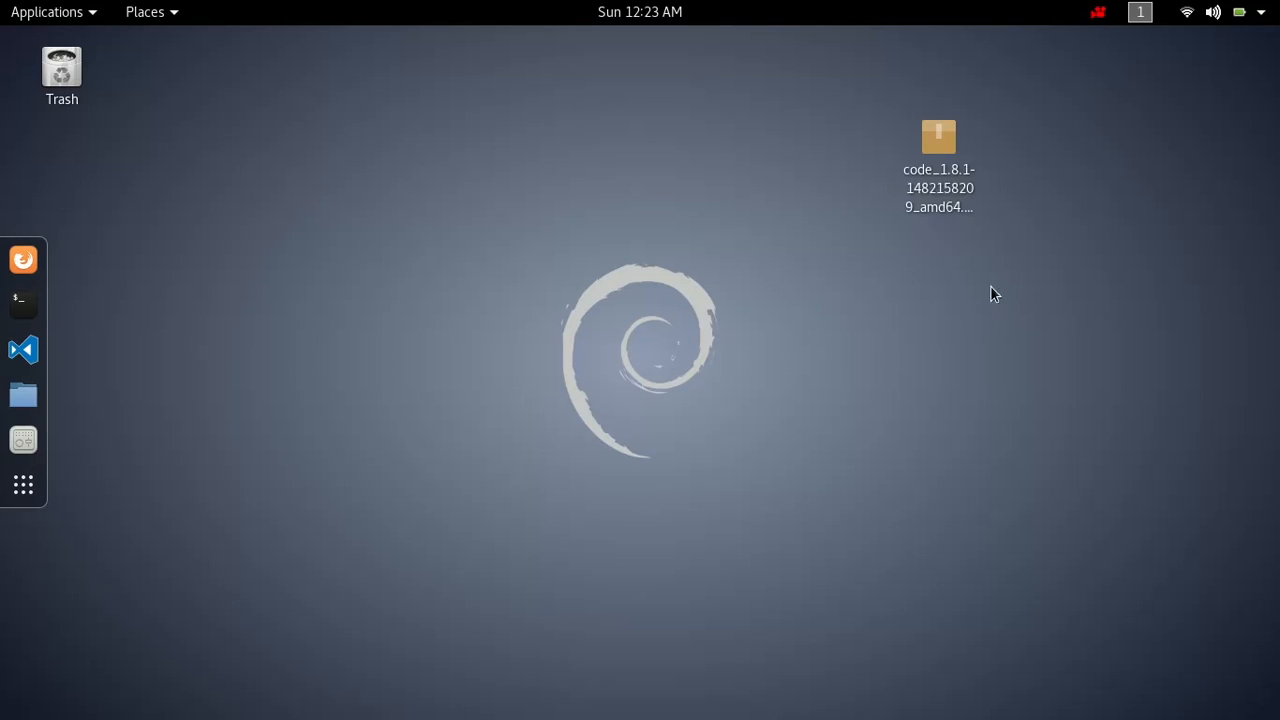
mouse_move(935, 270)
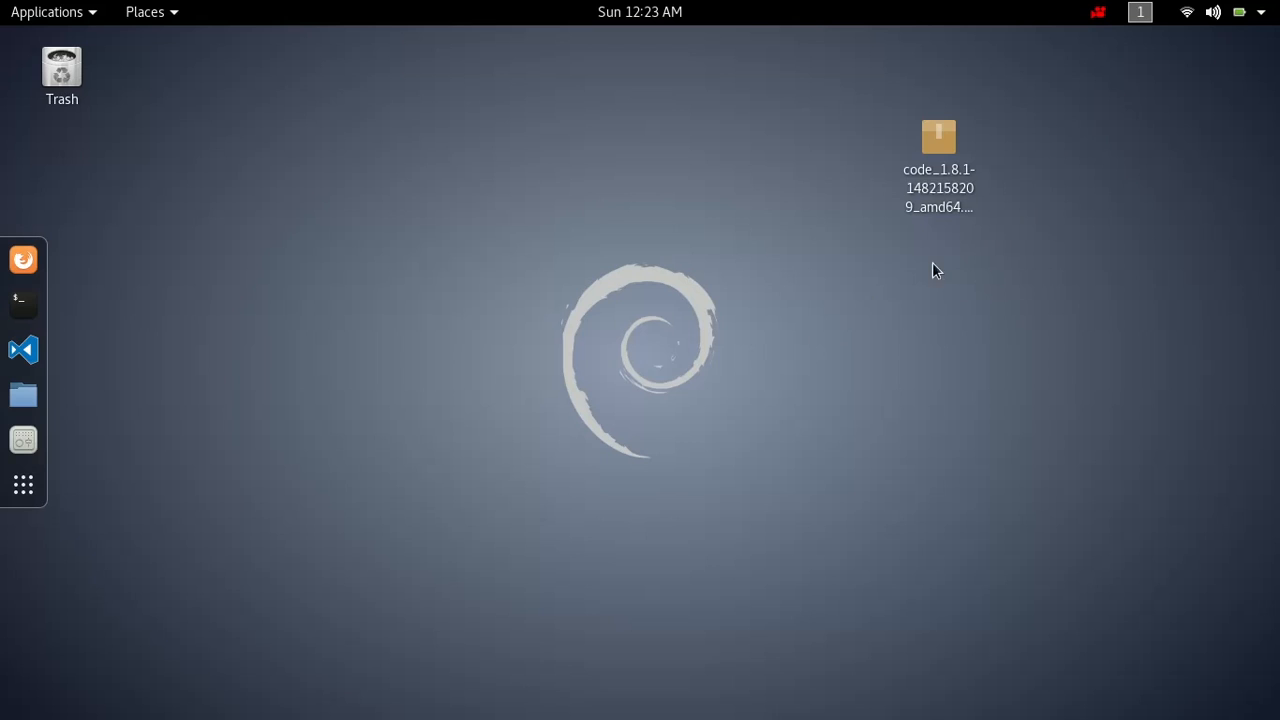
mouse_move(694, 227)
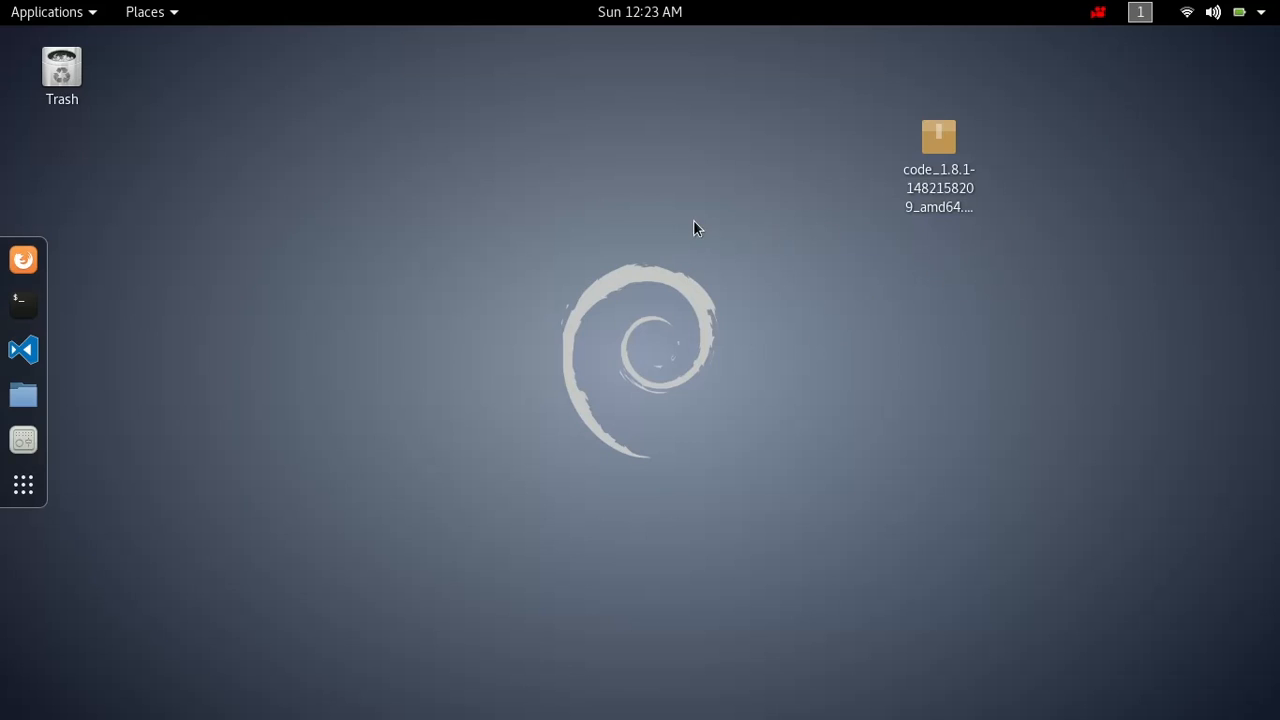
mouse_move(846, 178)
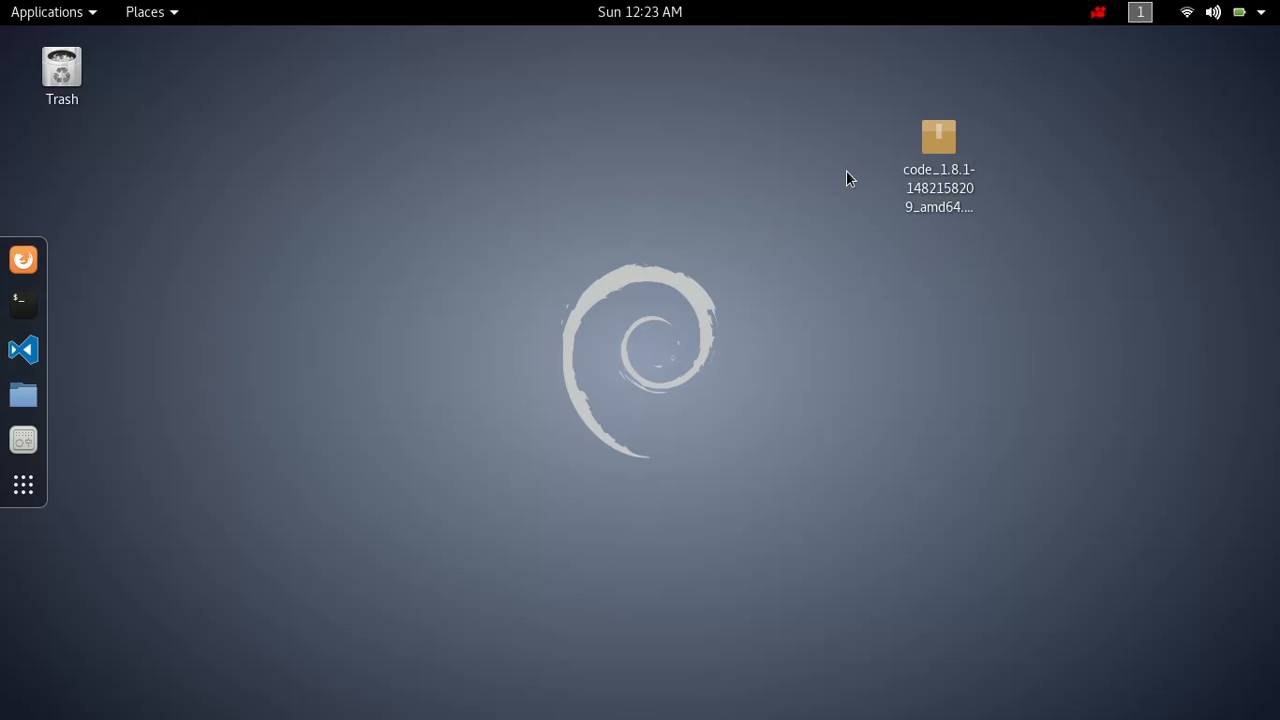
mouse_move(840, 179)
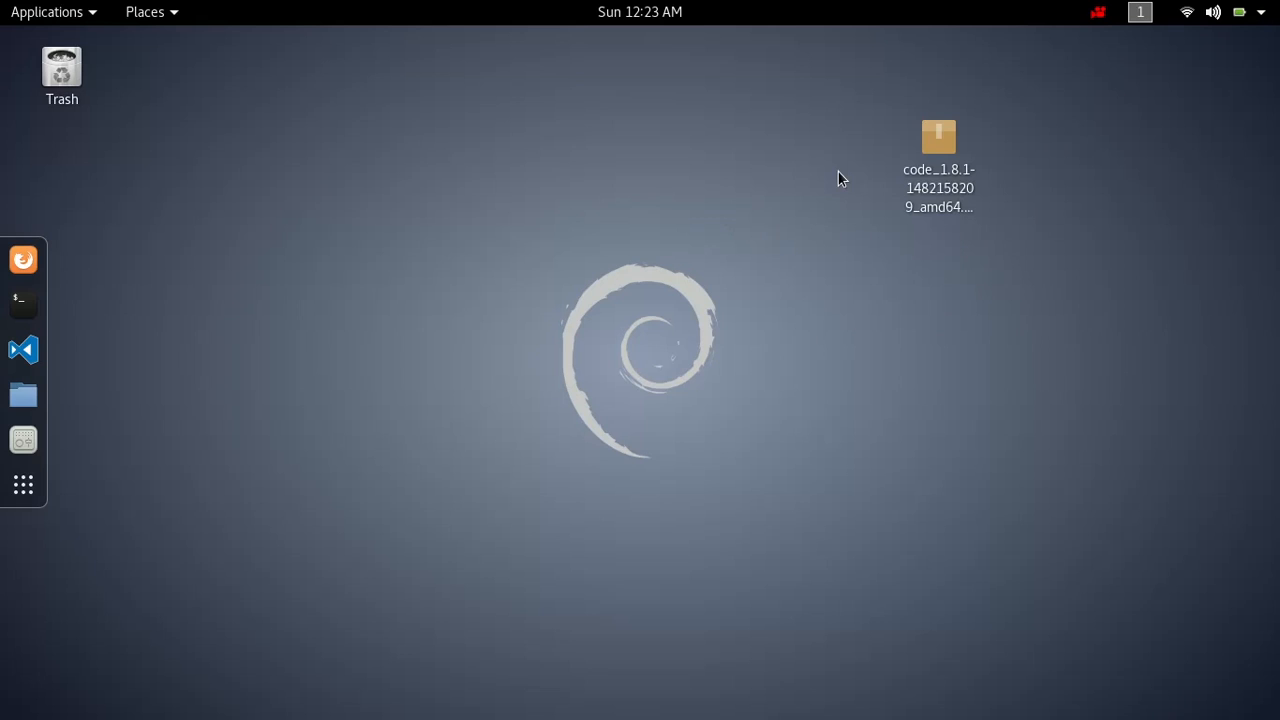
mouse_move(536, 243)
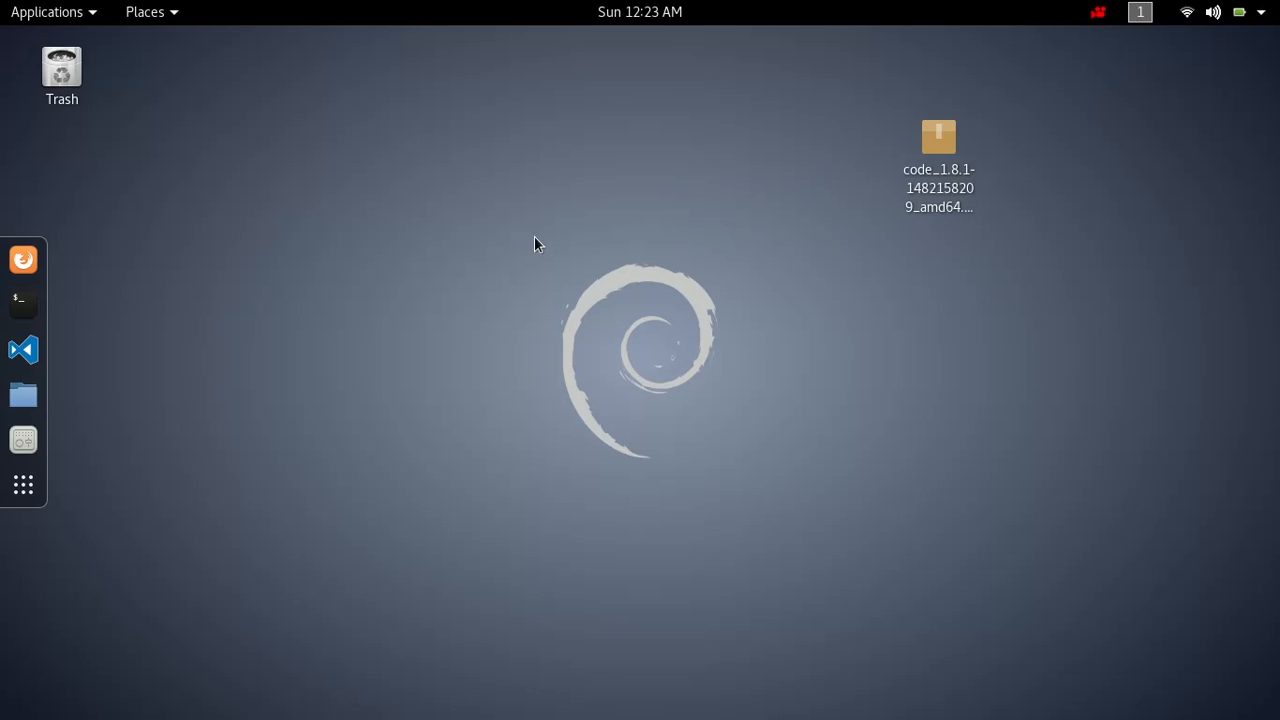
click(20, 300)
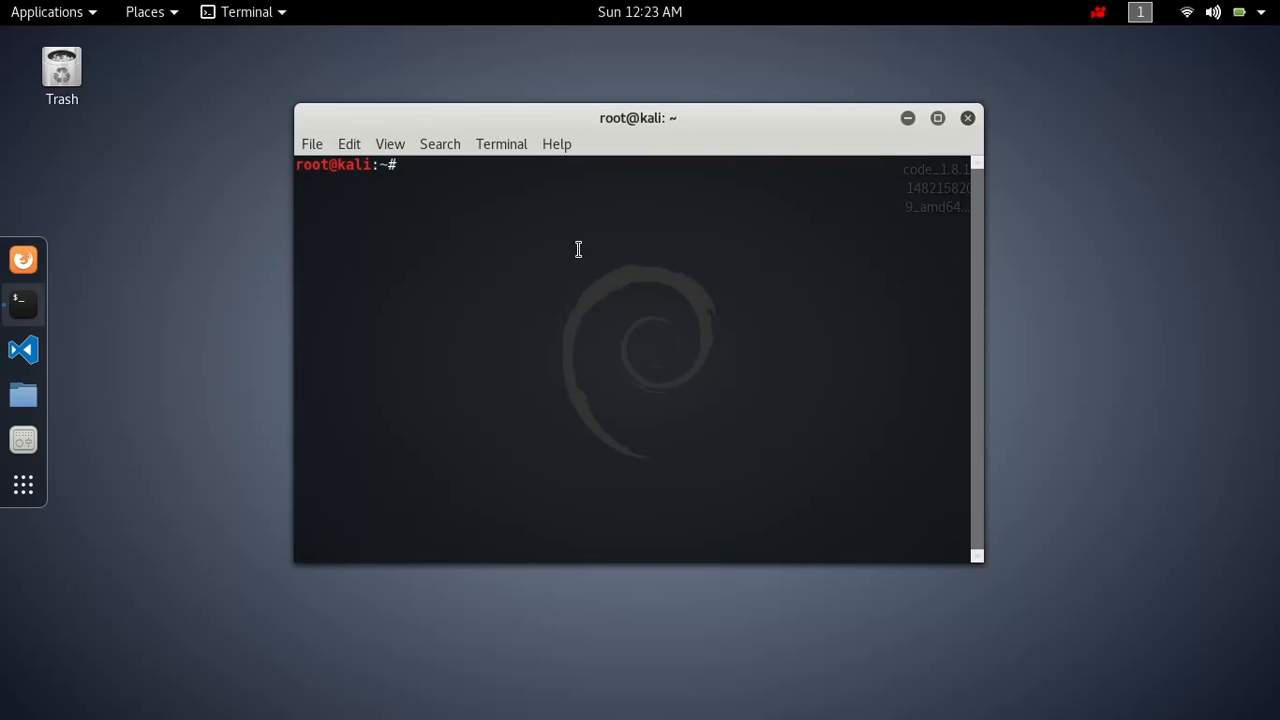
text(cd Desktop)
text(ls)
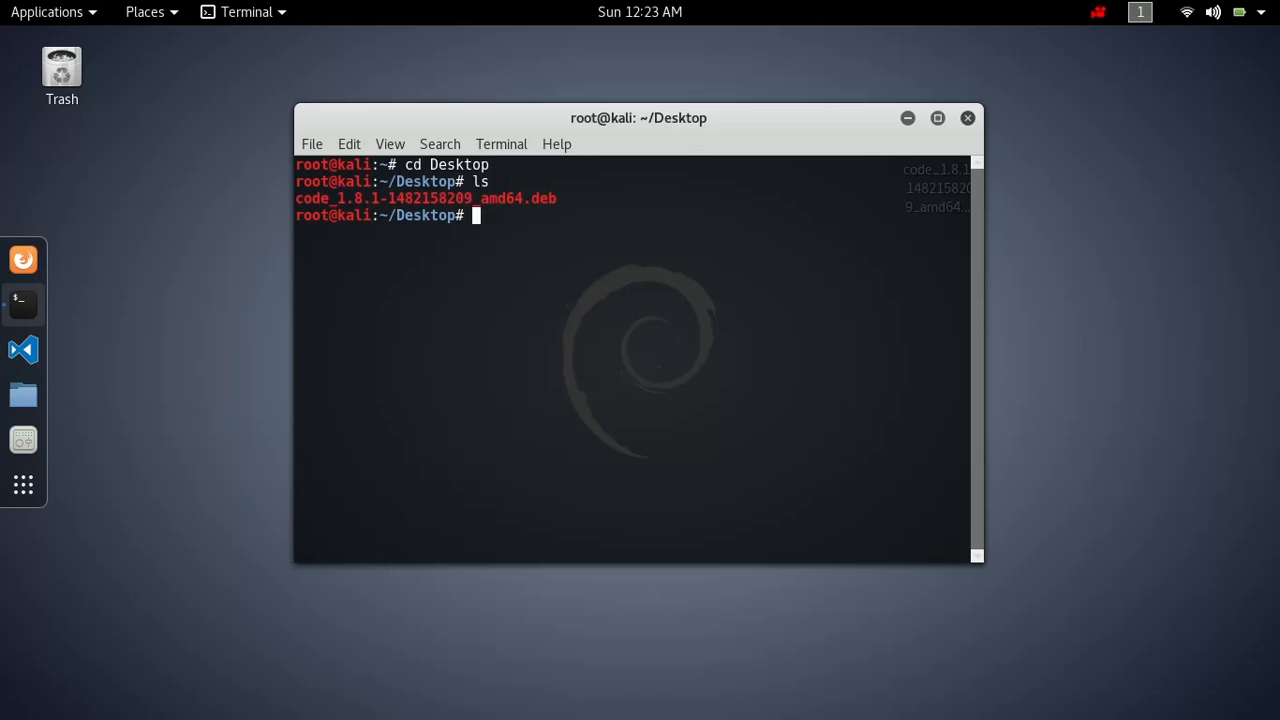
text(dp)
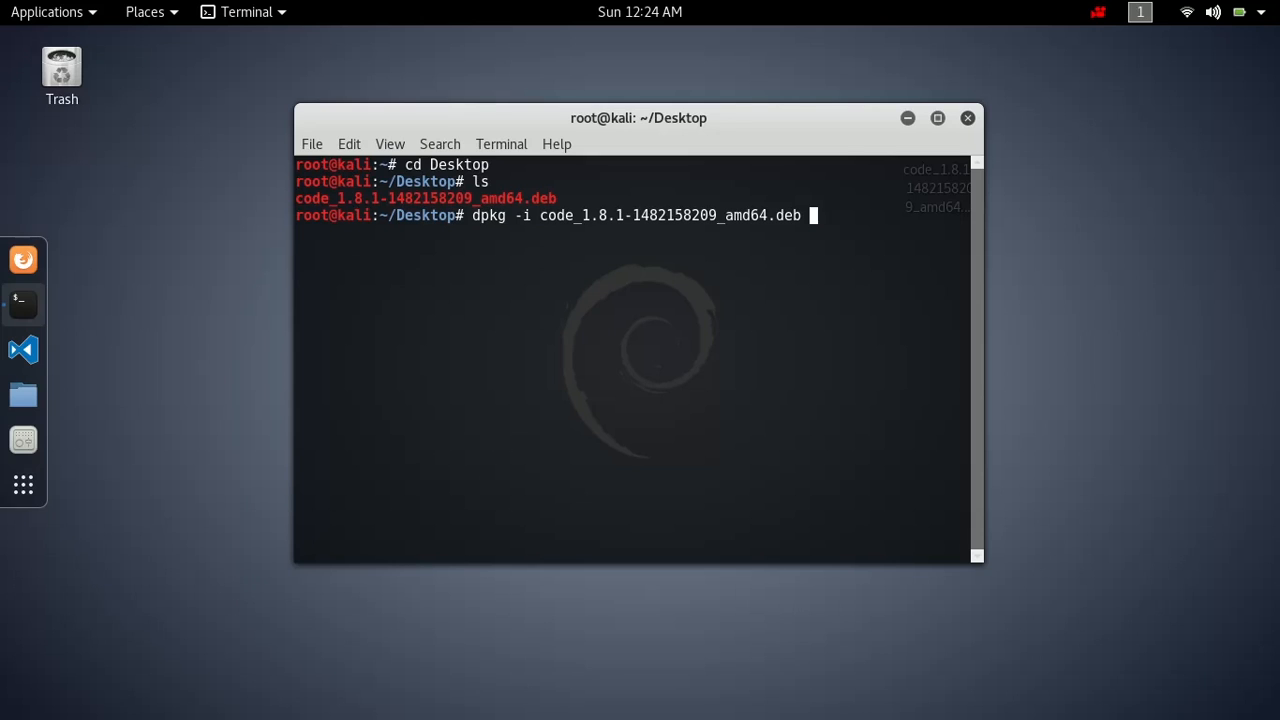
key(Return)
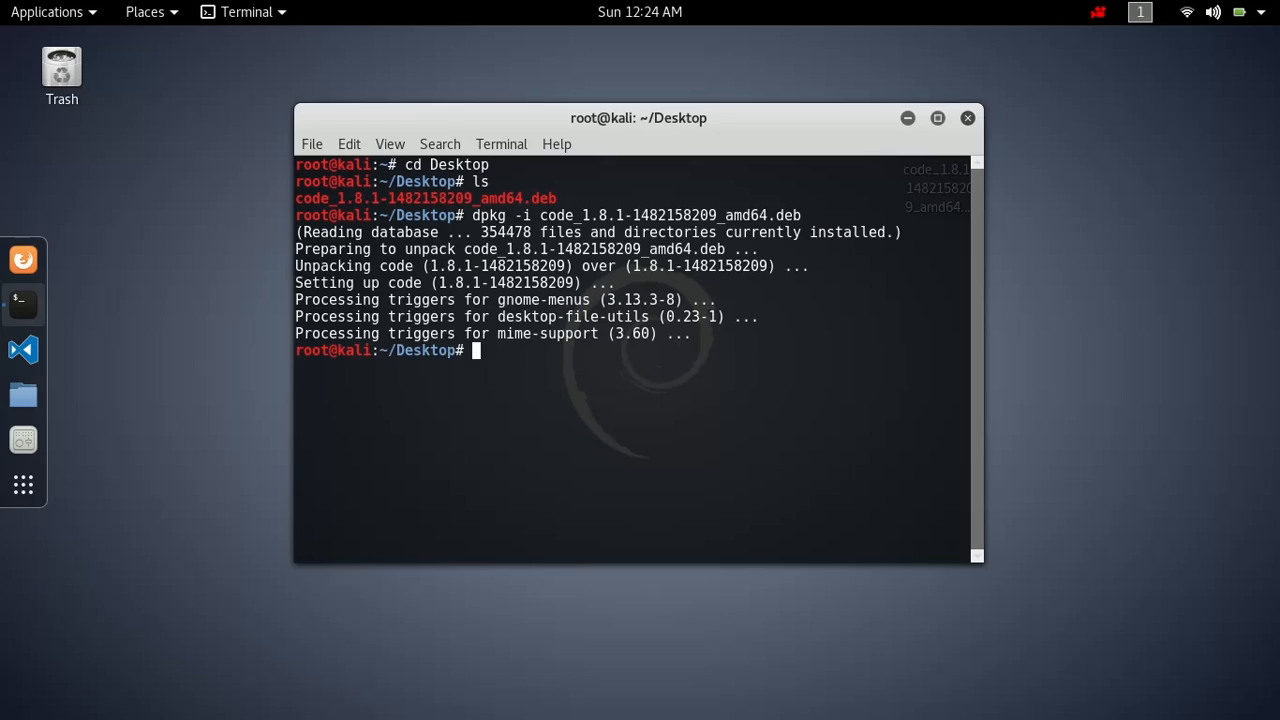
mouse_move(347, 240)
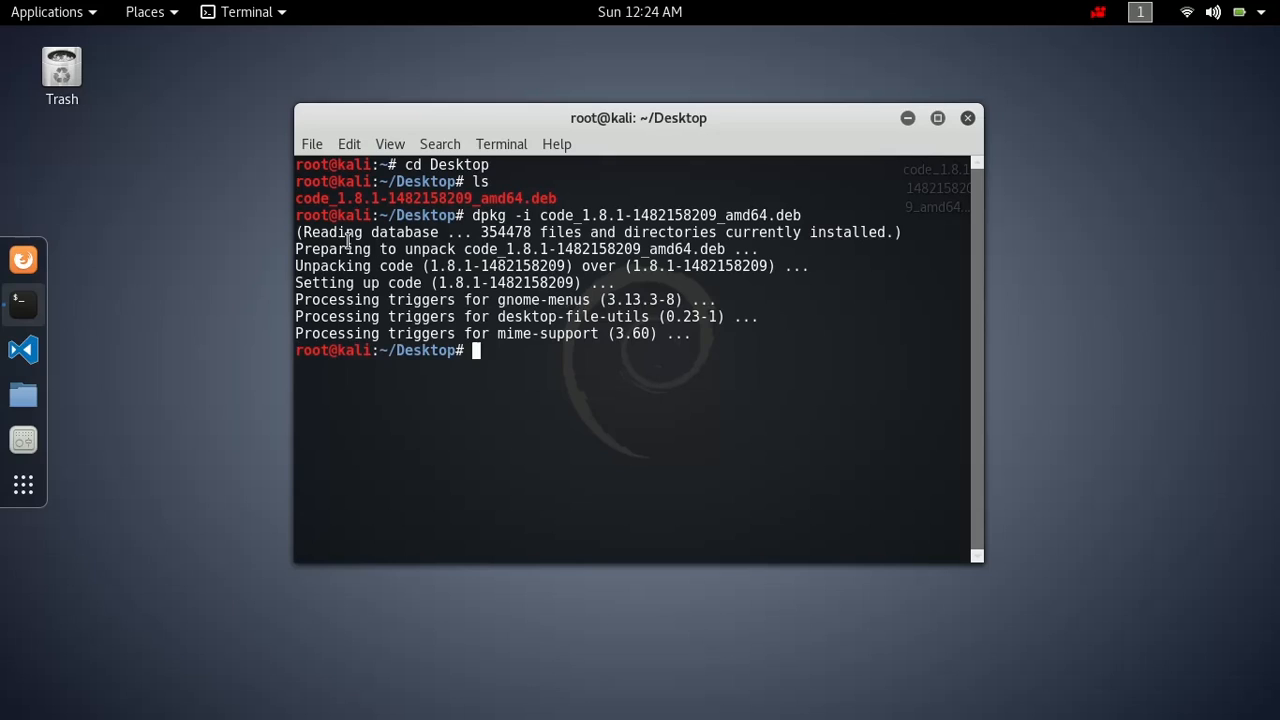
Step: Clear the terminal and exit it
text(clear)
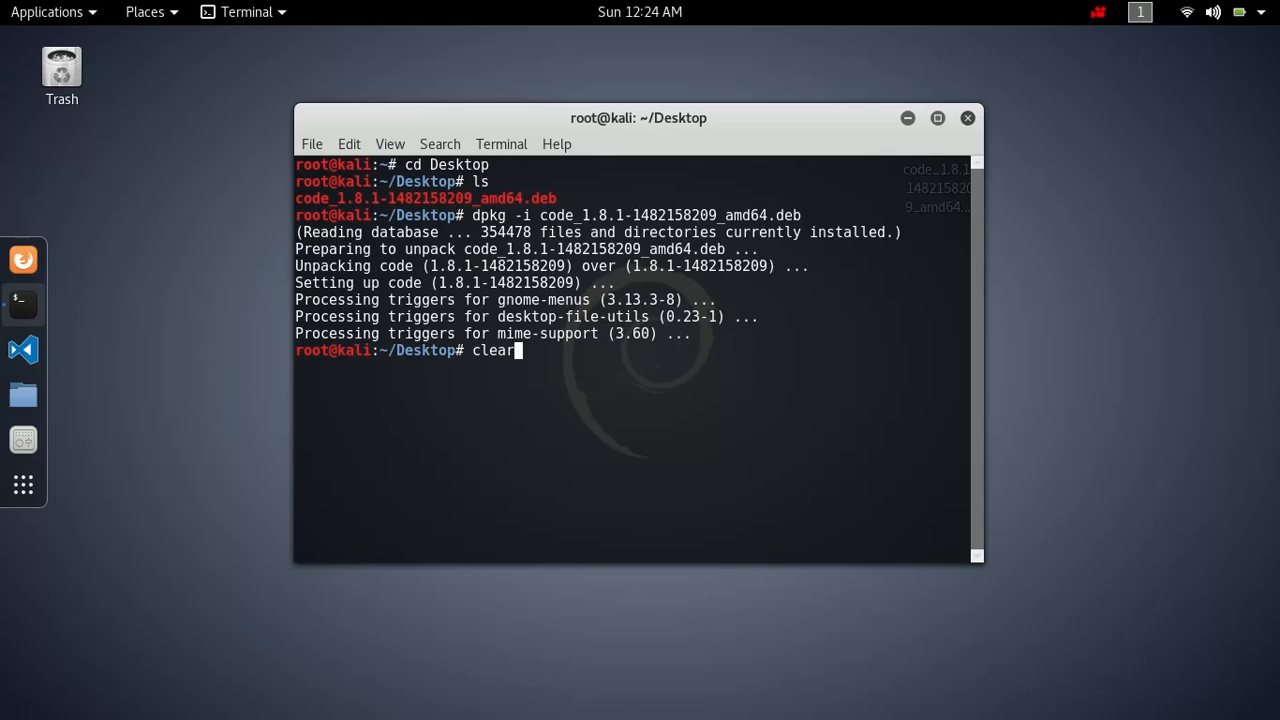
text(ex)
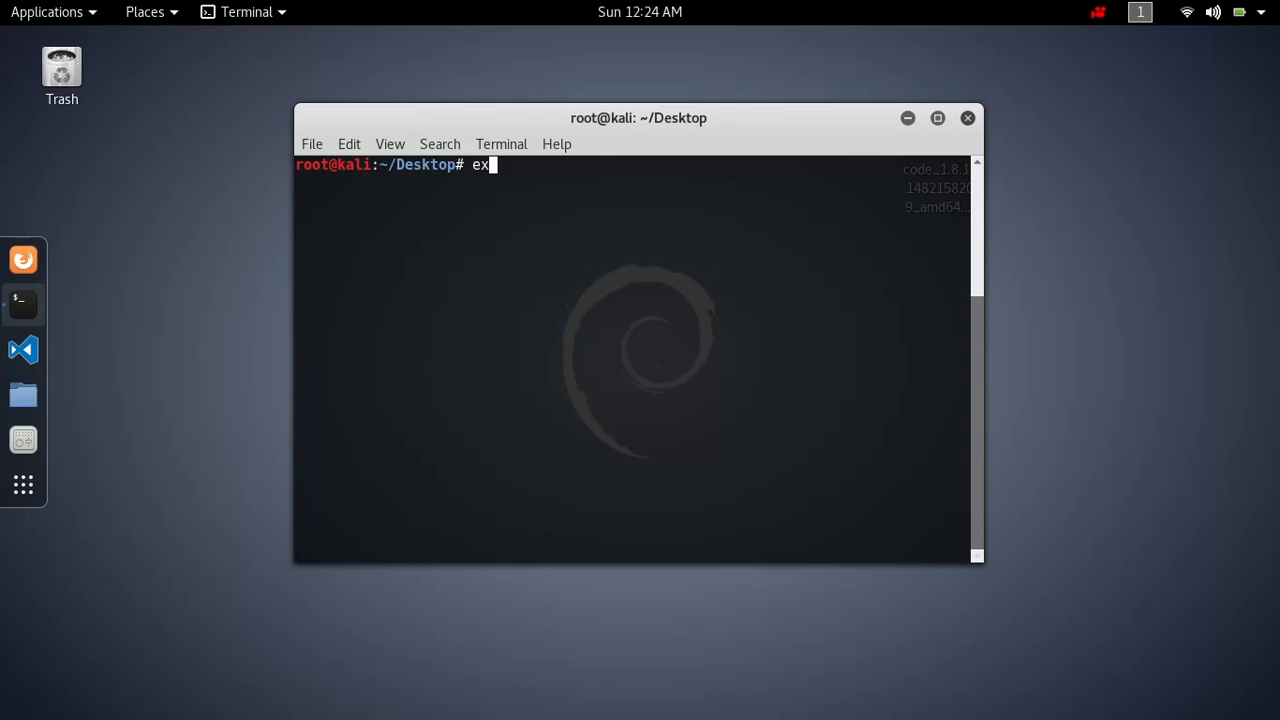
key(Return)
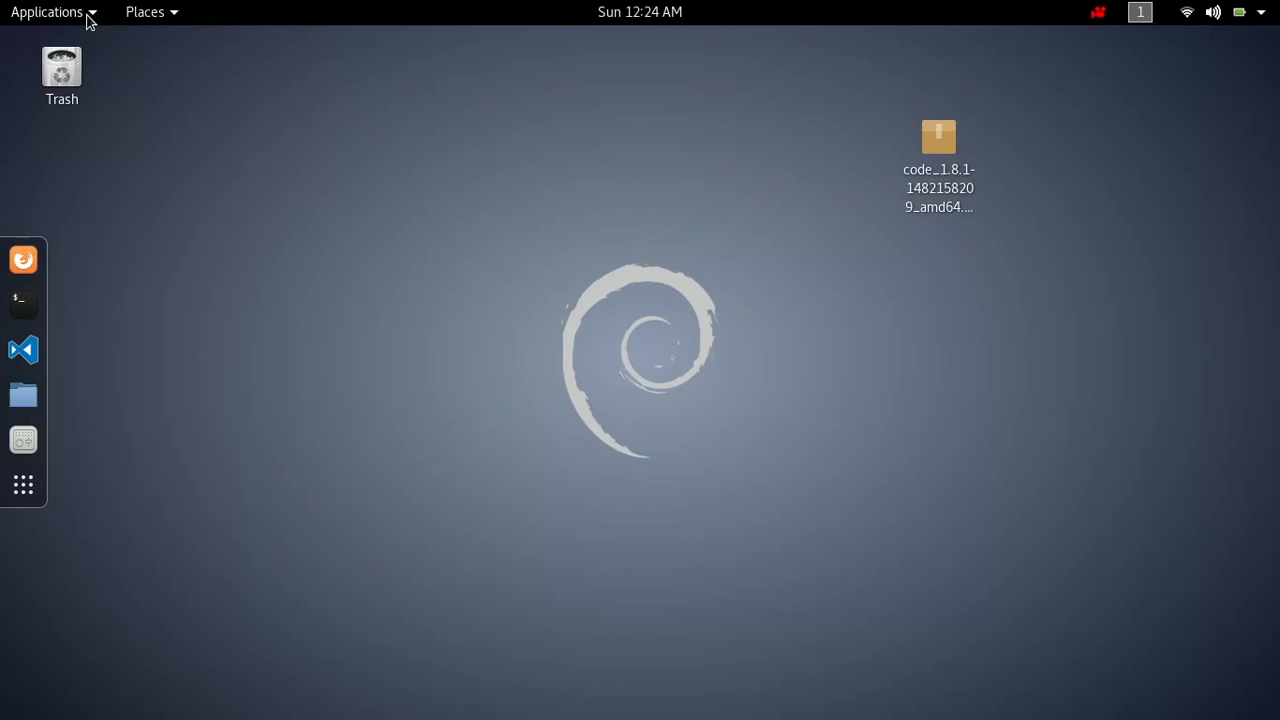
click(48, 12)
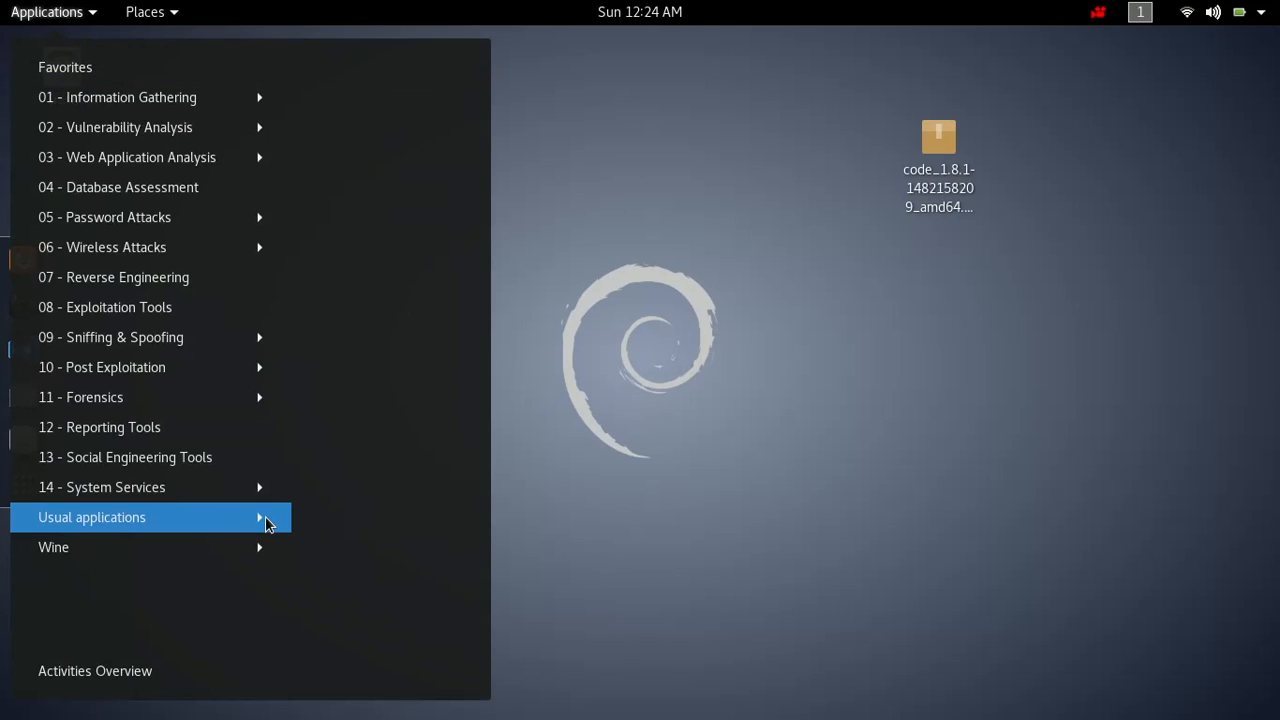
click(91, 517)
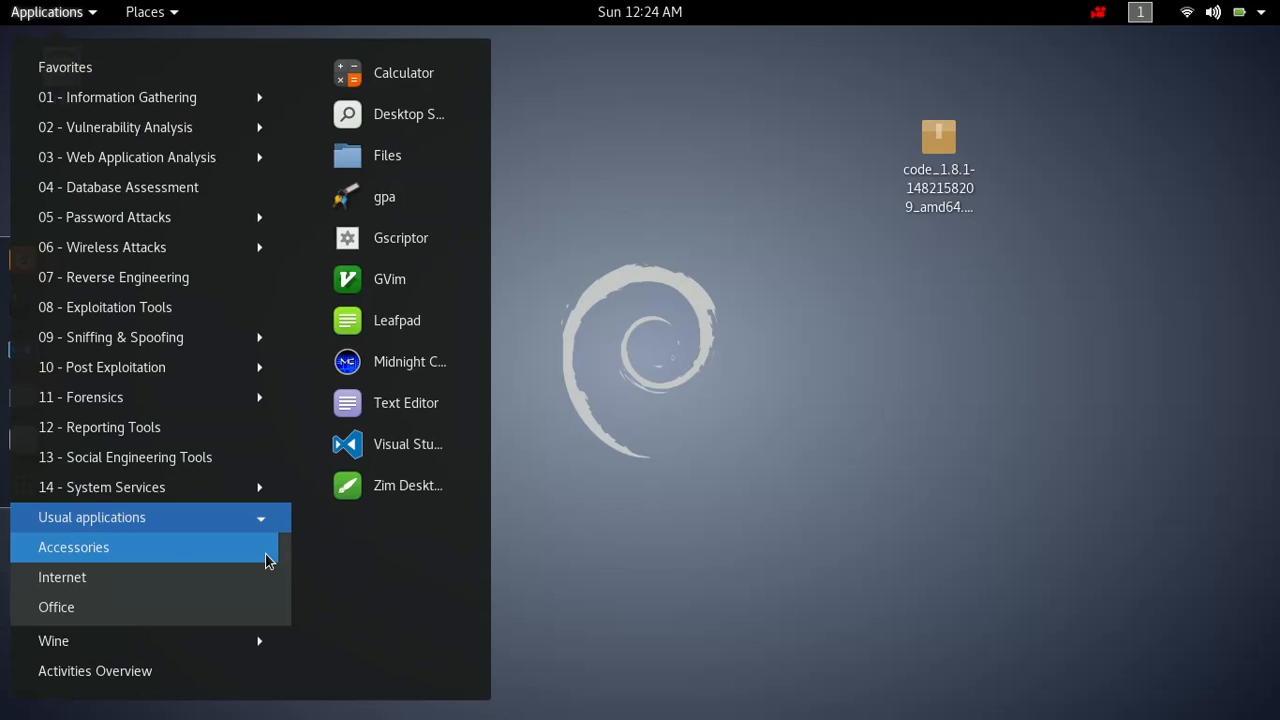
mouse_move(405, 454)
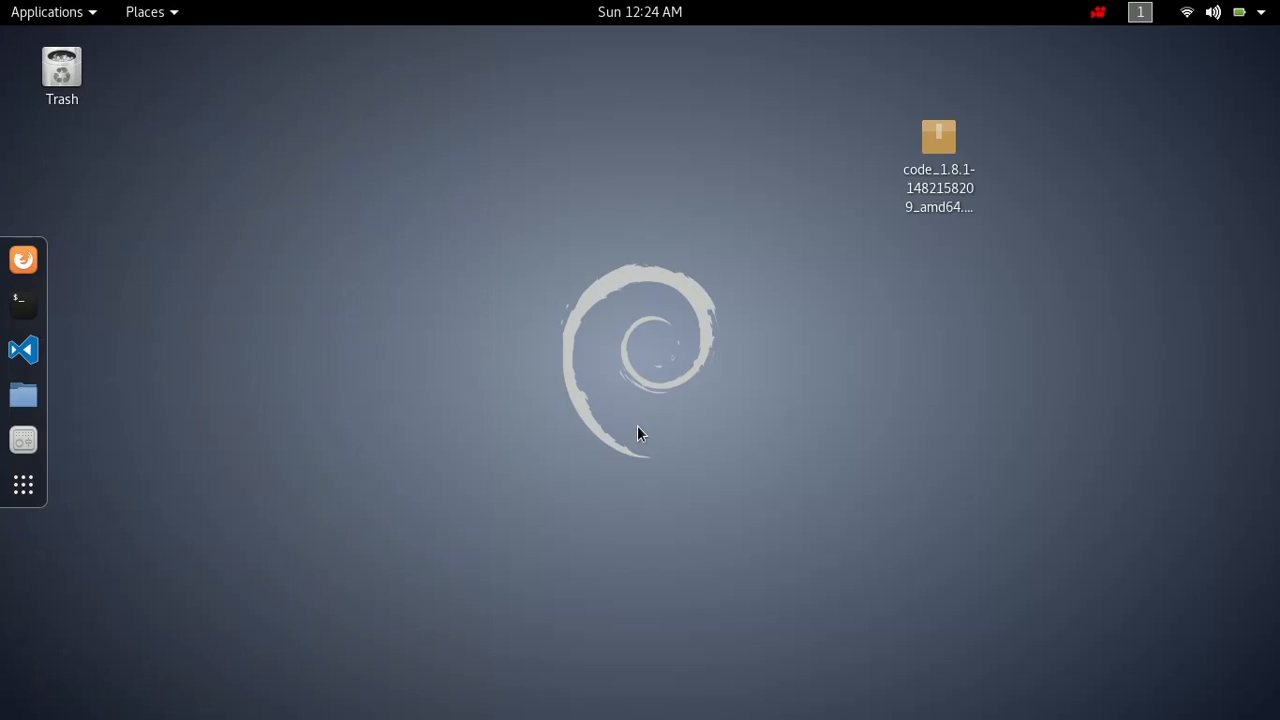
mouse_move(117, 380)
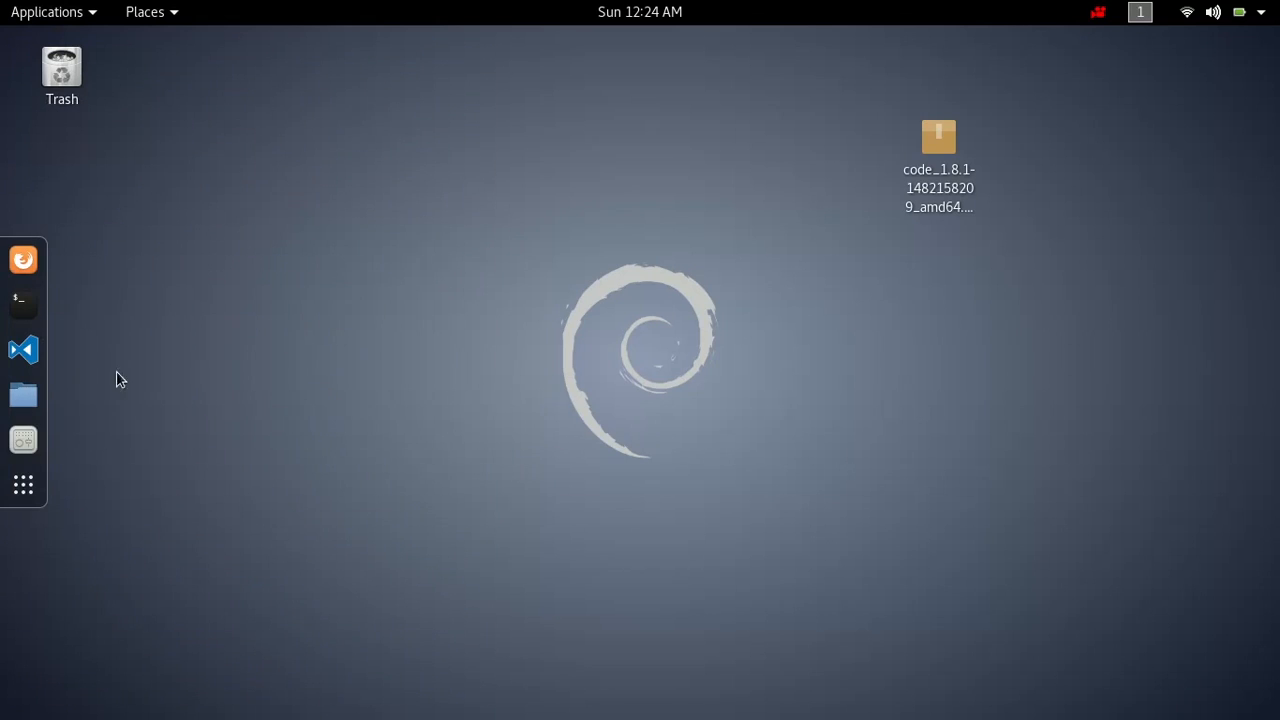
Step: Launch Visual Studio Code and wait for the C/C++ packages to finish installing
click(22, 349)
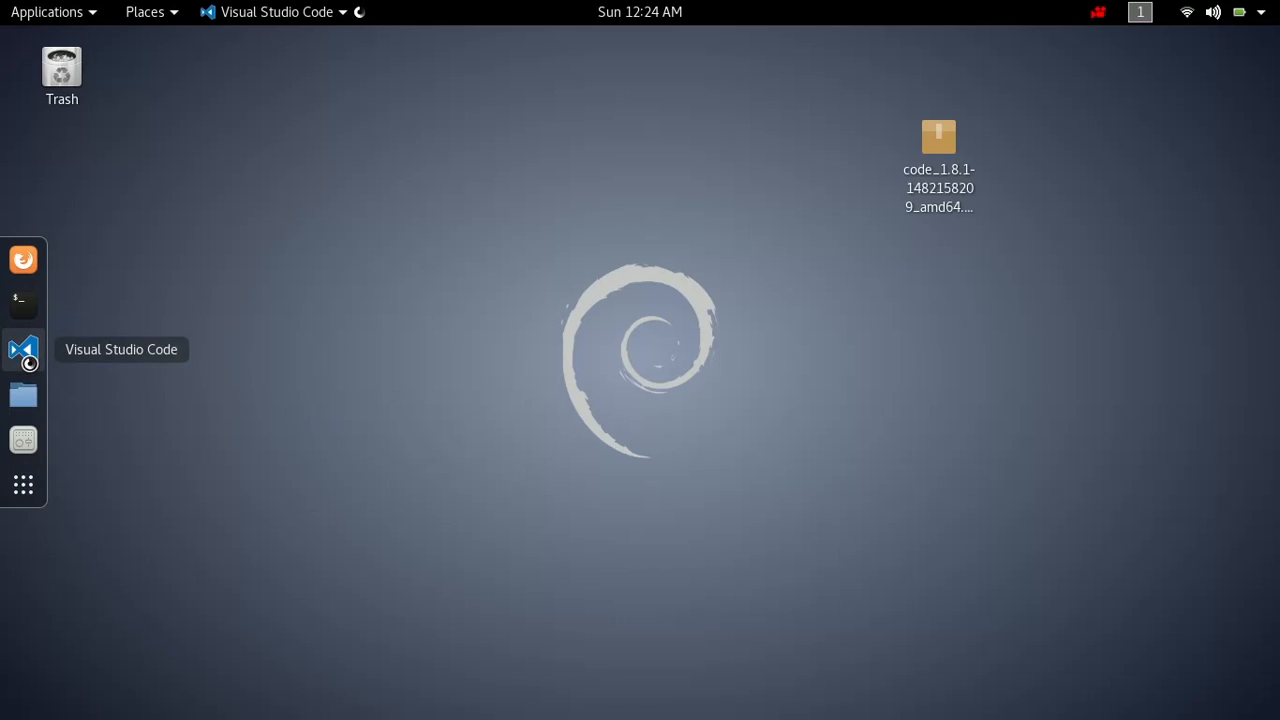
click(24, 349)
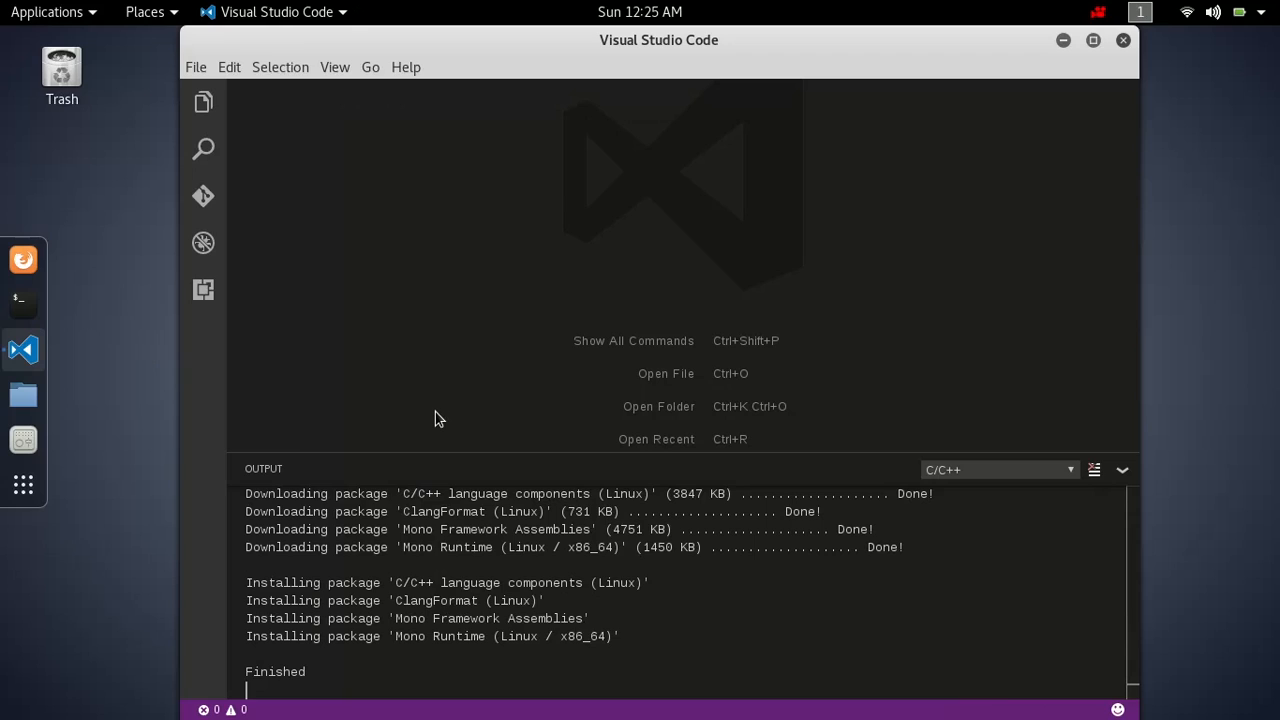
mouse_move(438, 368)
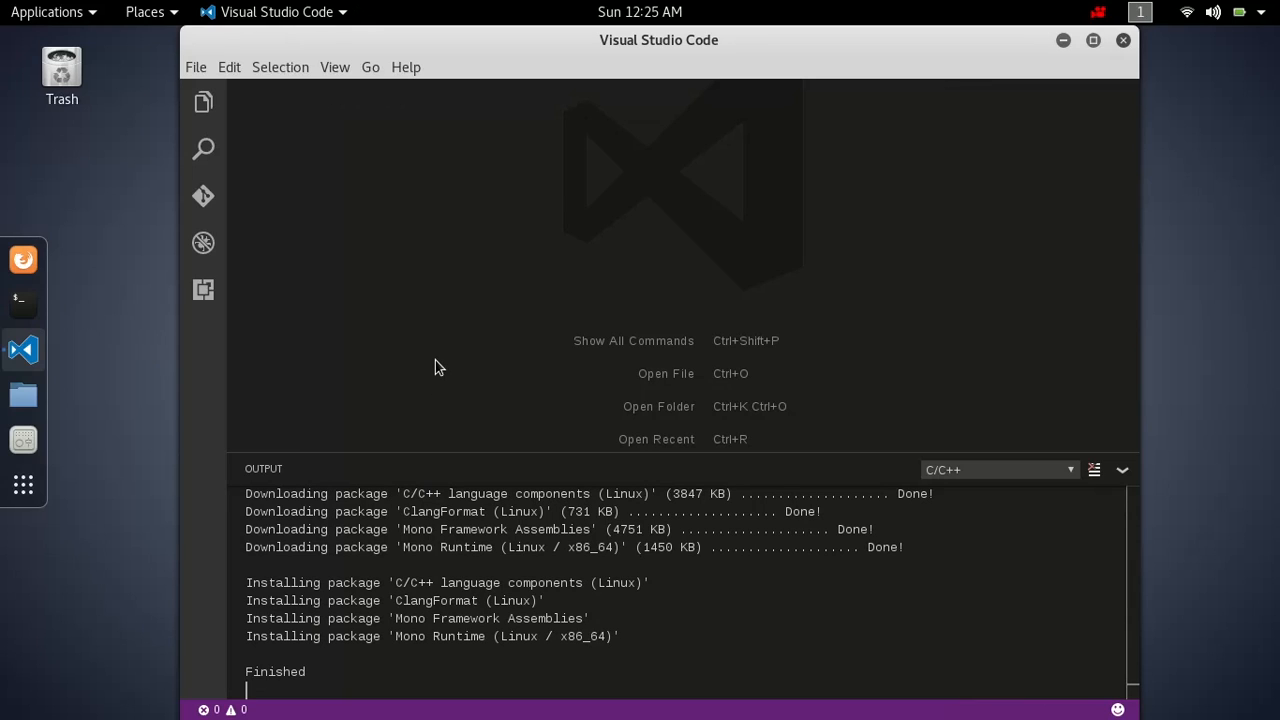
Step: Search 'ext install csharp' and view the Microsoft C# extension's installed details page
key(ctrl+shift+p)
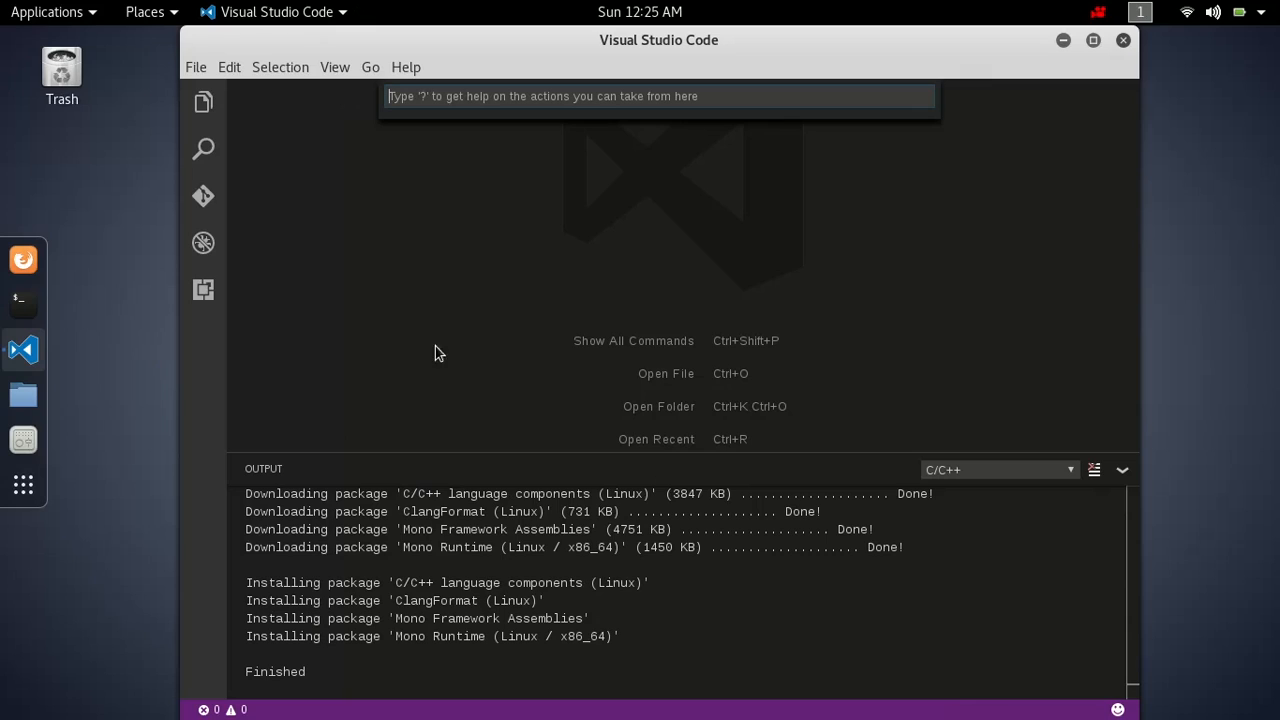
text(ext inst)
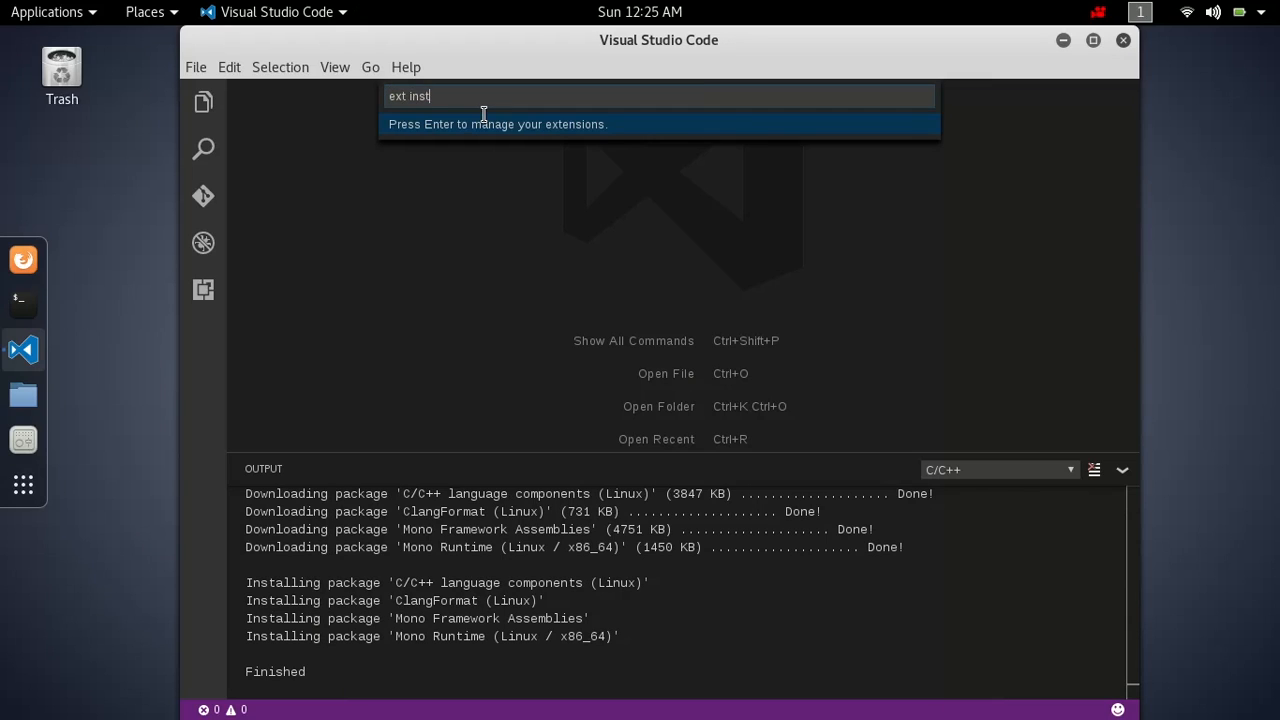
text(all)
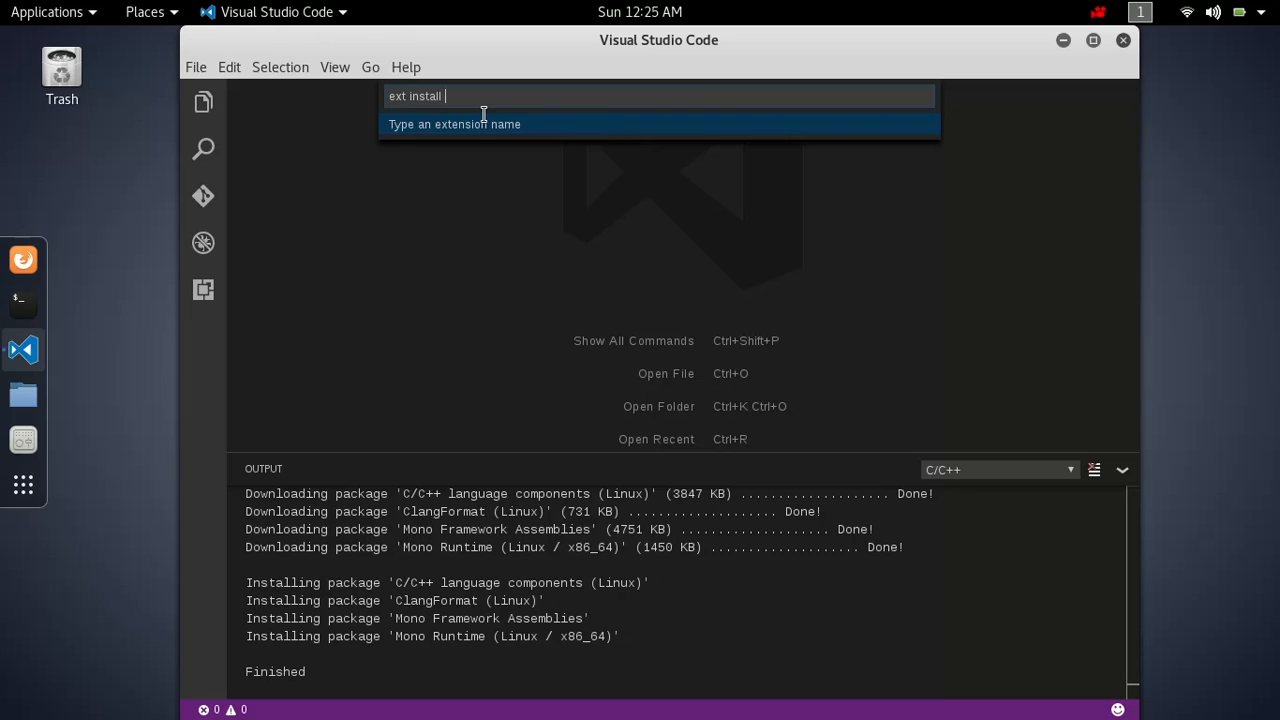
text(csharp)
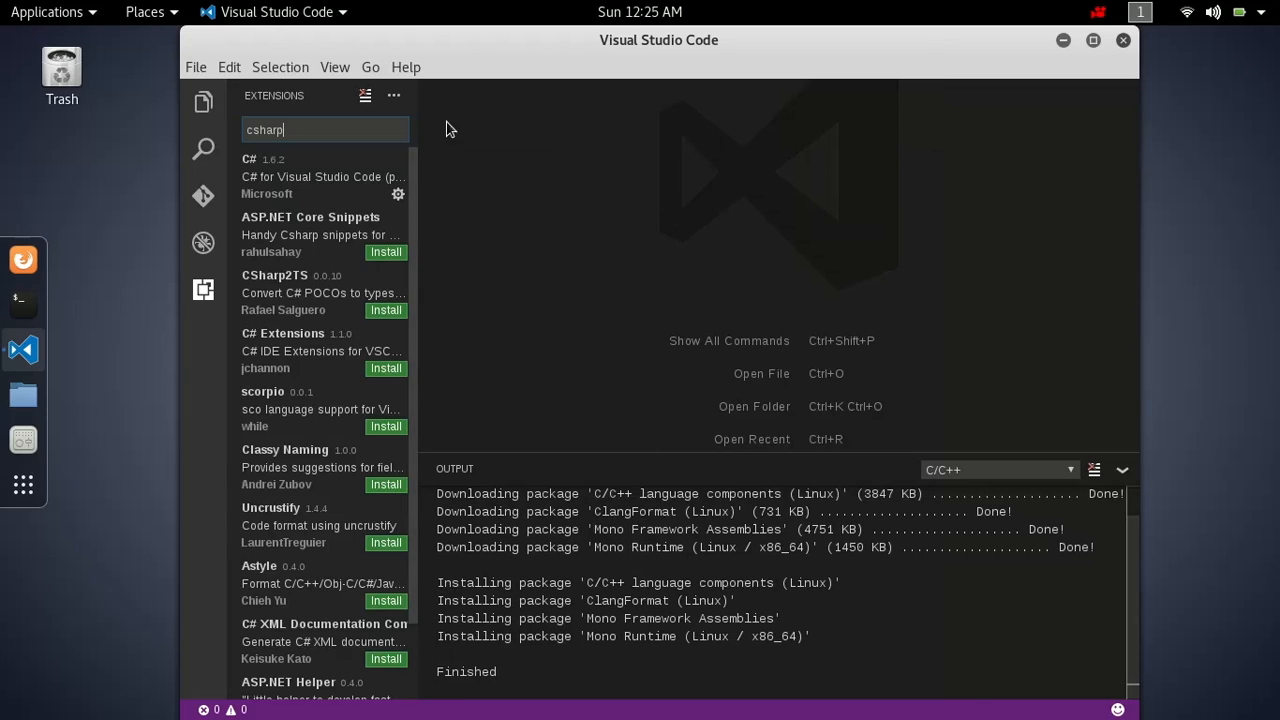
click(320, 176)
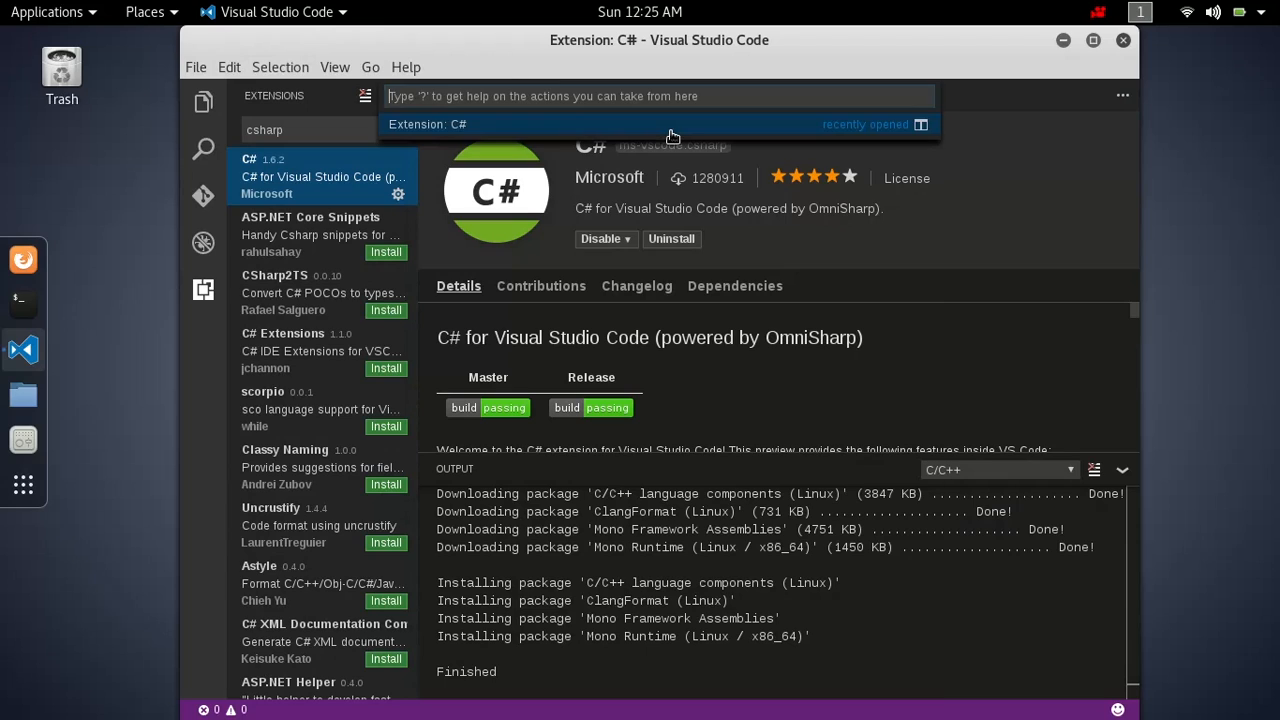
Step: Search 'ext install python' to list Python extensions, showing Don Jayamanne's installed
text(ext)
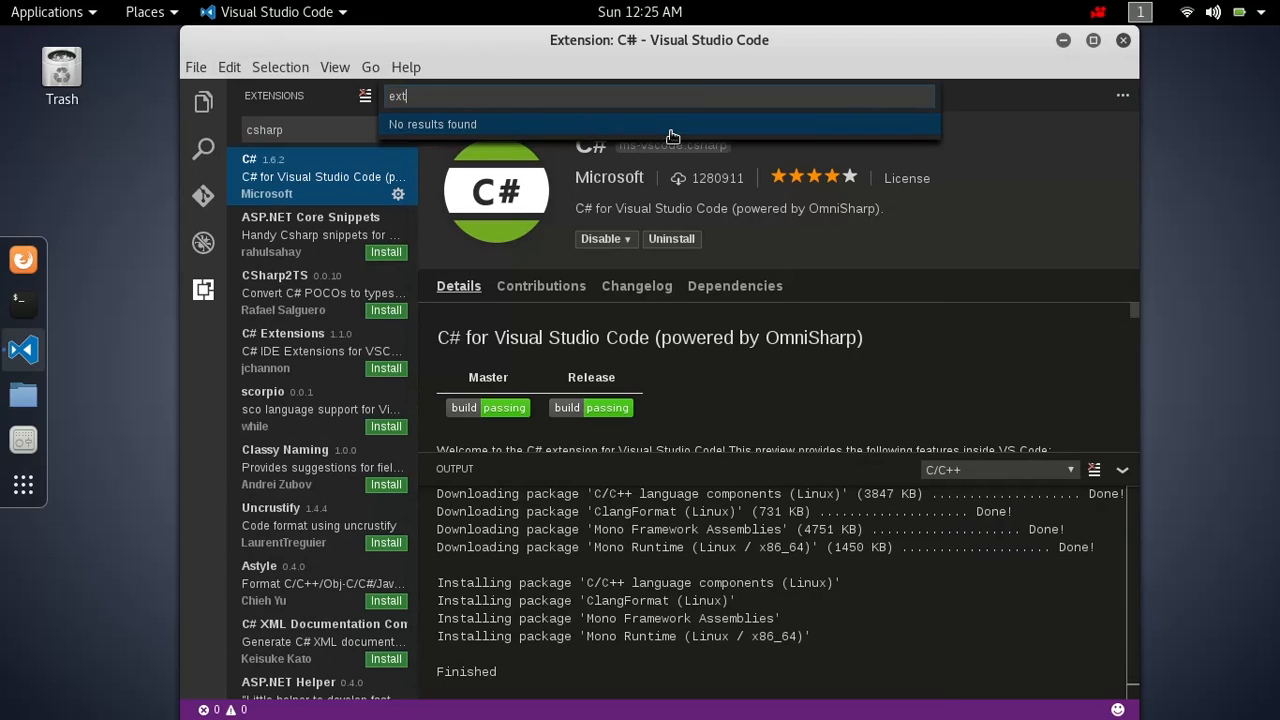
text(install)
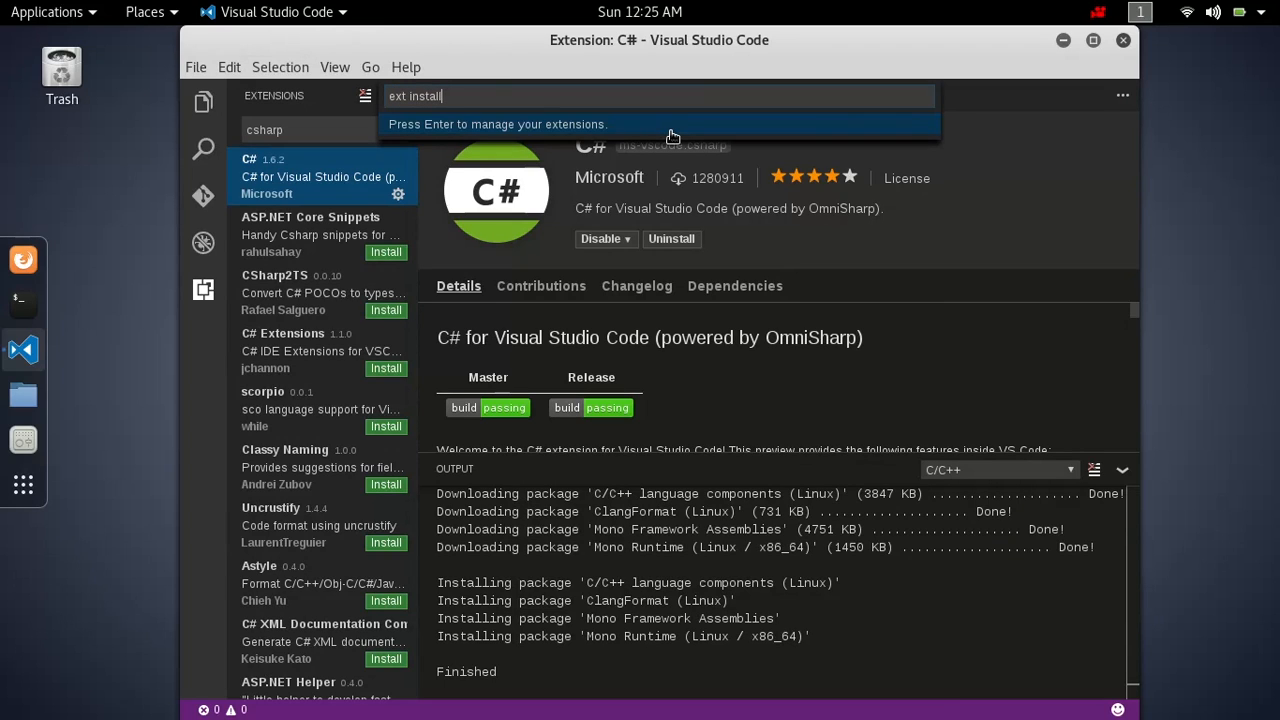
text(python)
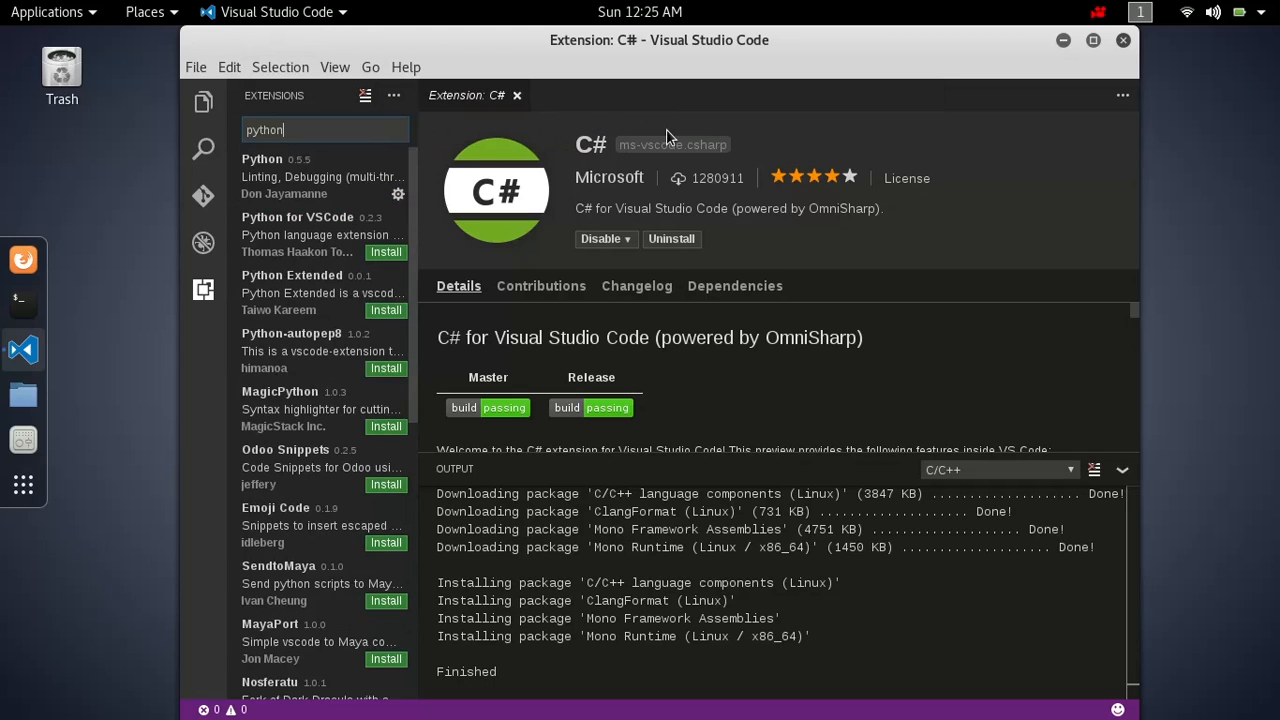
mouse_move(465, 117)
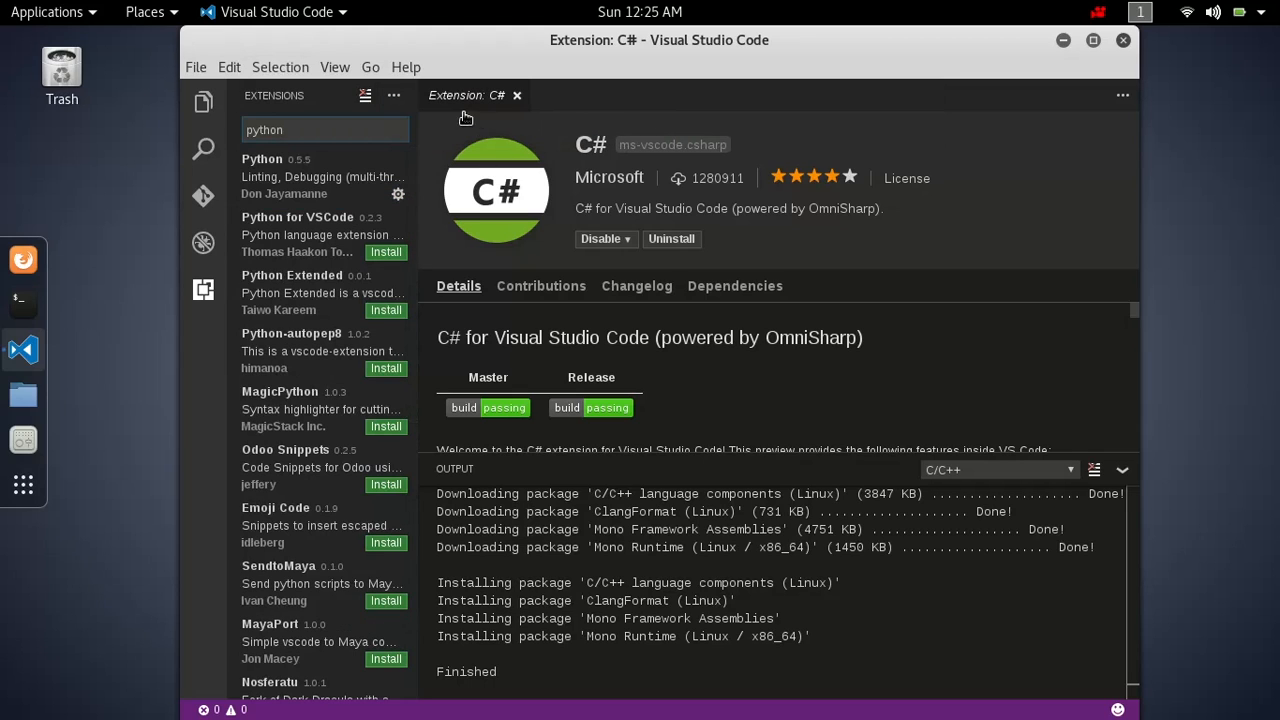
Step: Search 'ext install cpptools' to confirm Microsoft's C/C++ extension is installed
key(ctrl+p)
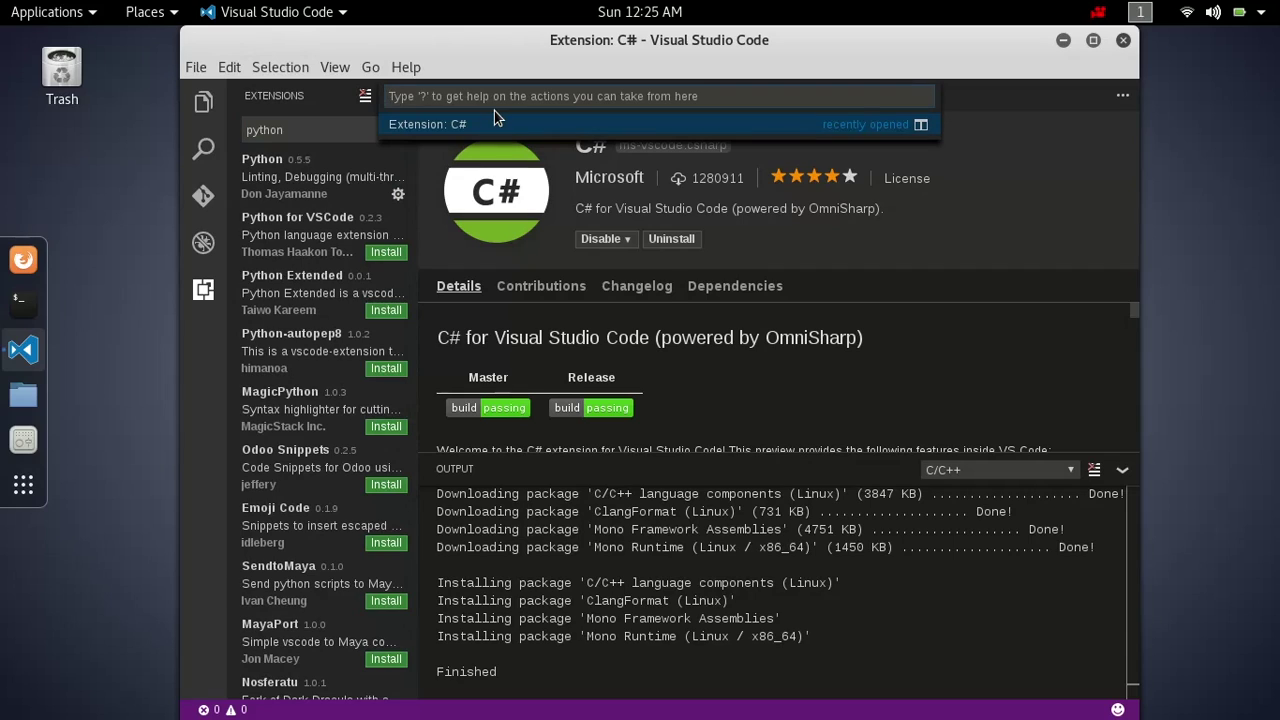
text(ext install)
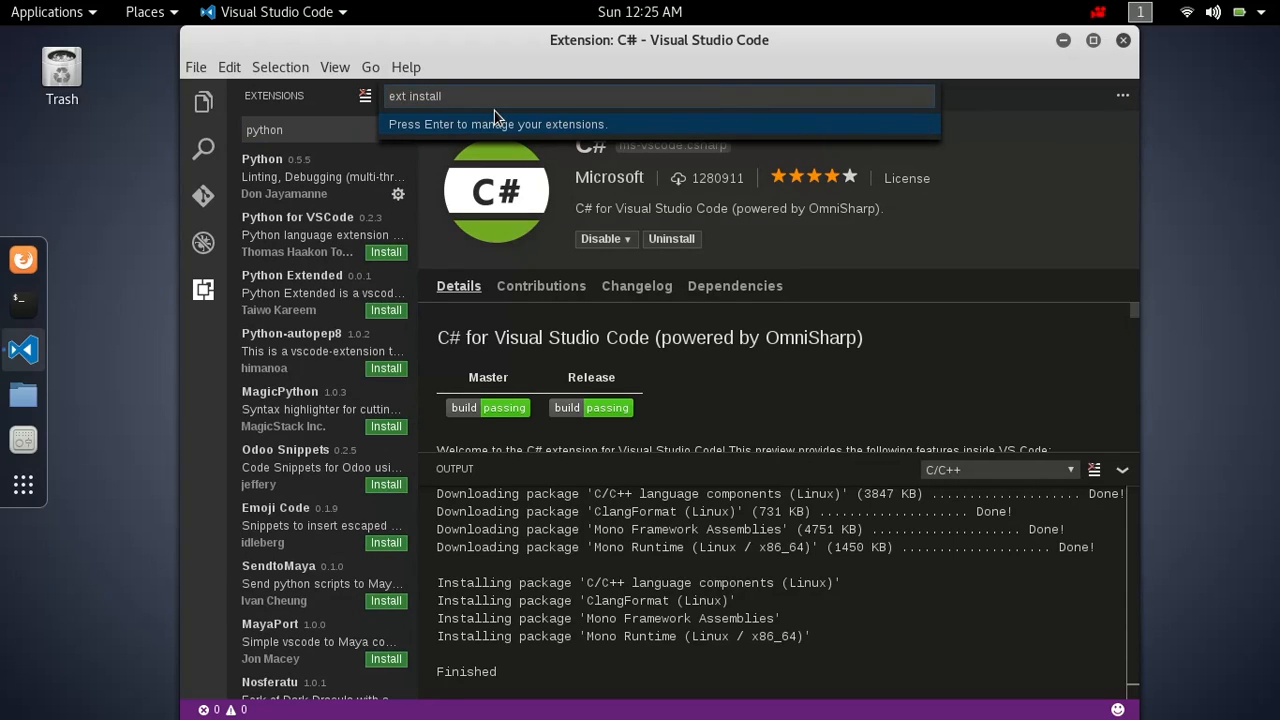
text(cpptools)
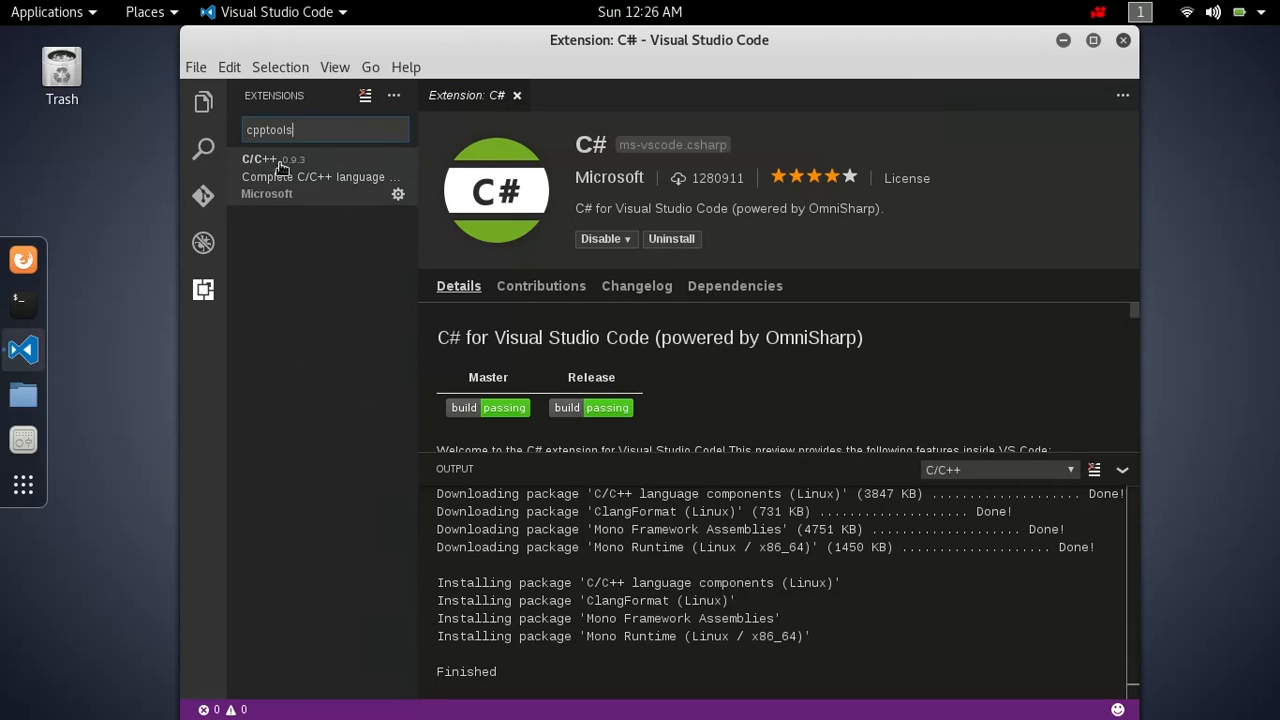
mouse_move(318, 173)
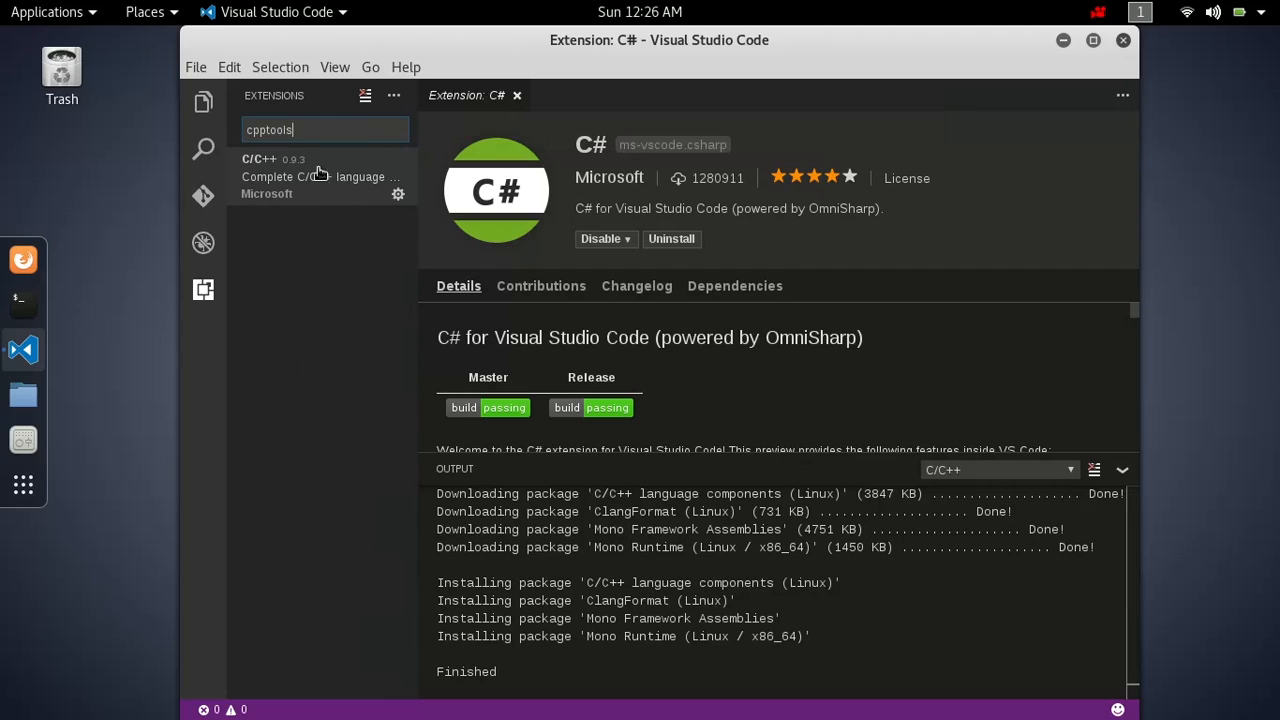
mouse_move(363, 189)
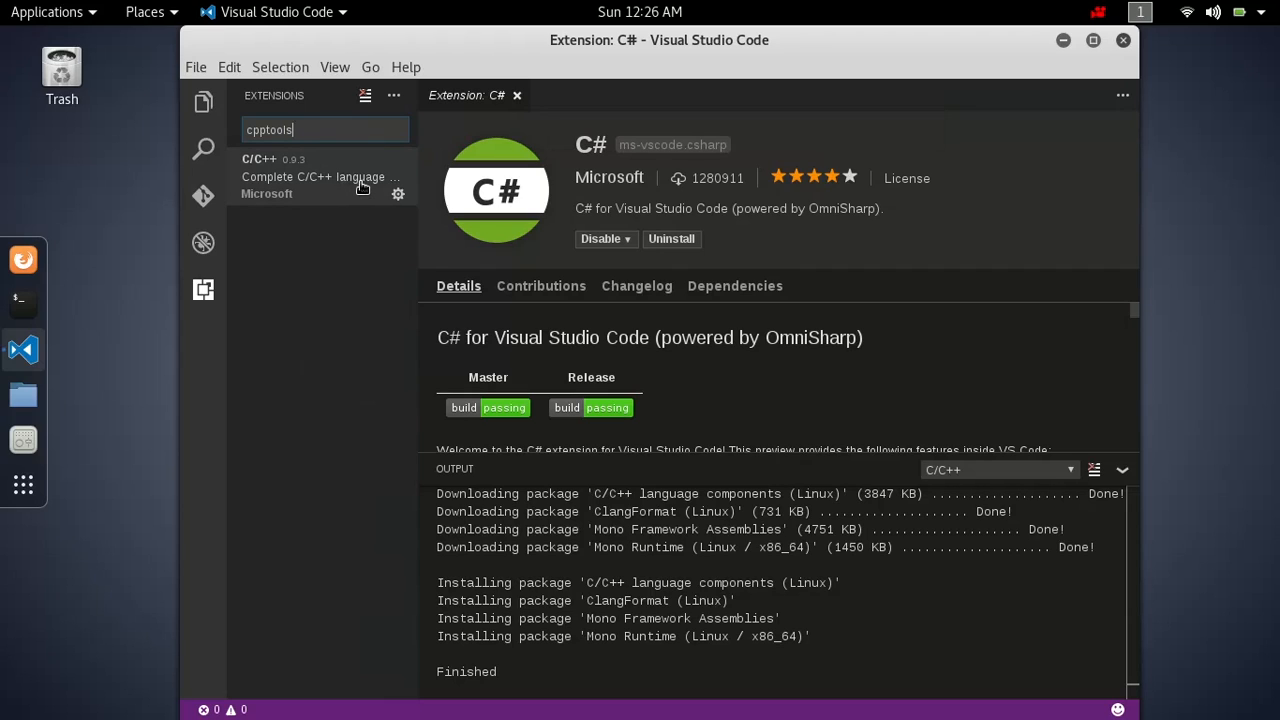
mouse_move(655, 170)
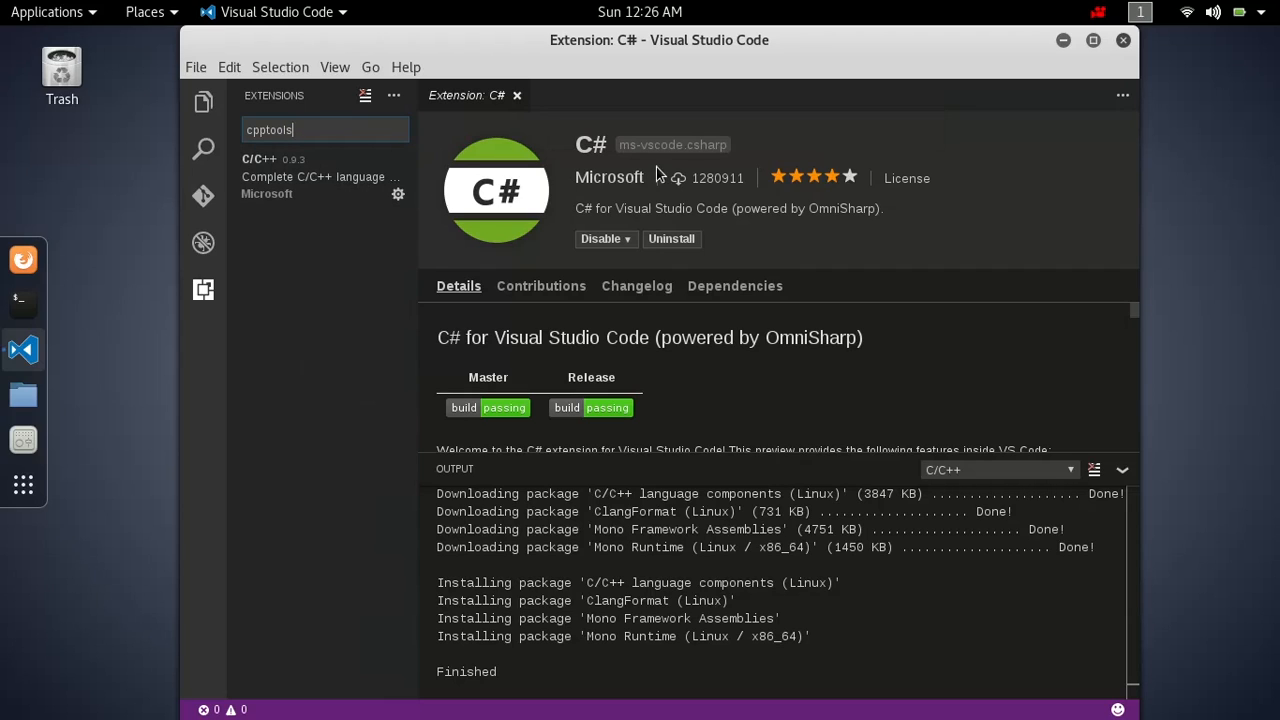
Step: Create a new untitled file, then close Visual Studio Code
click(196, 67)
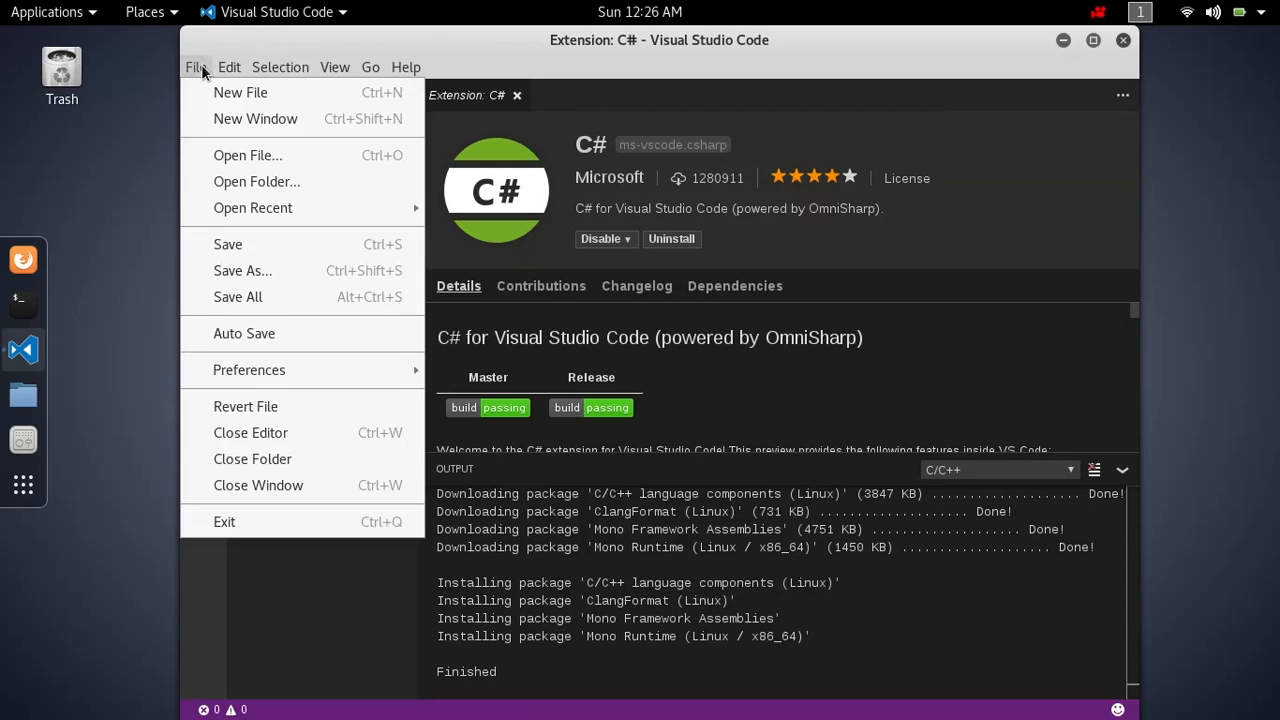
click(240, 92)
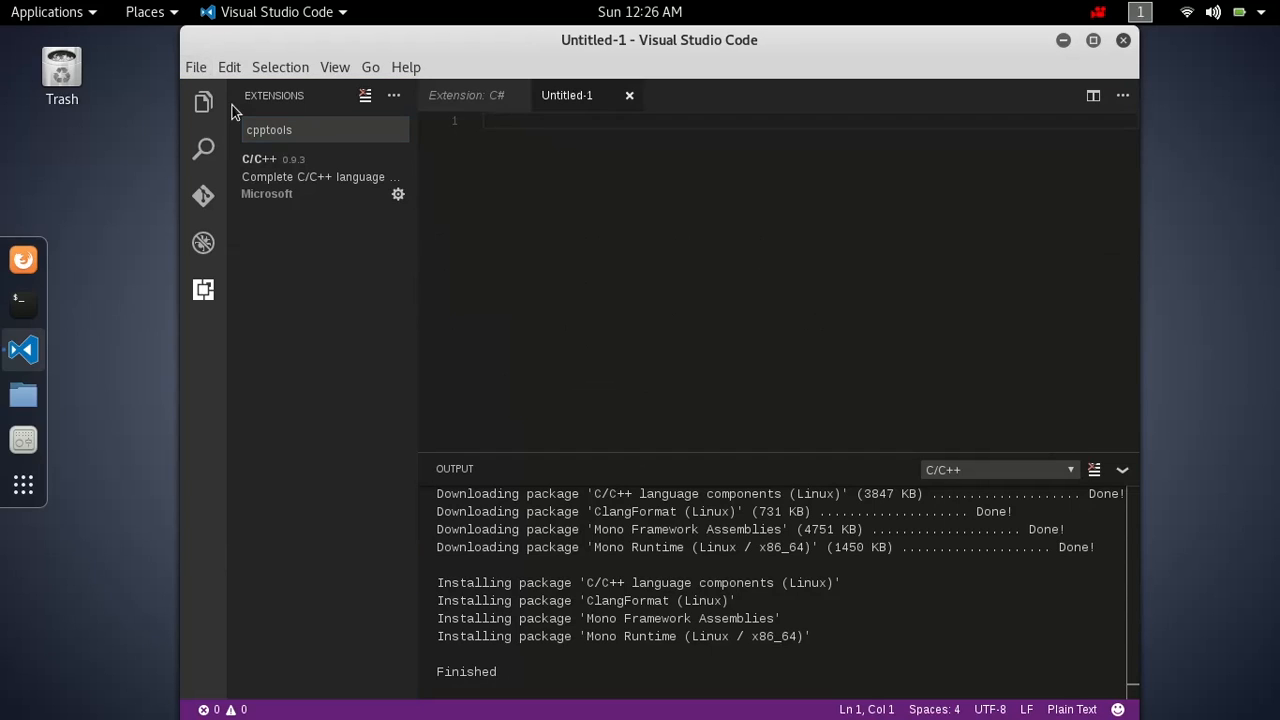
click(1123, 40)
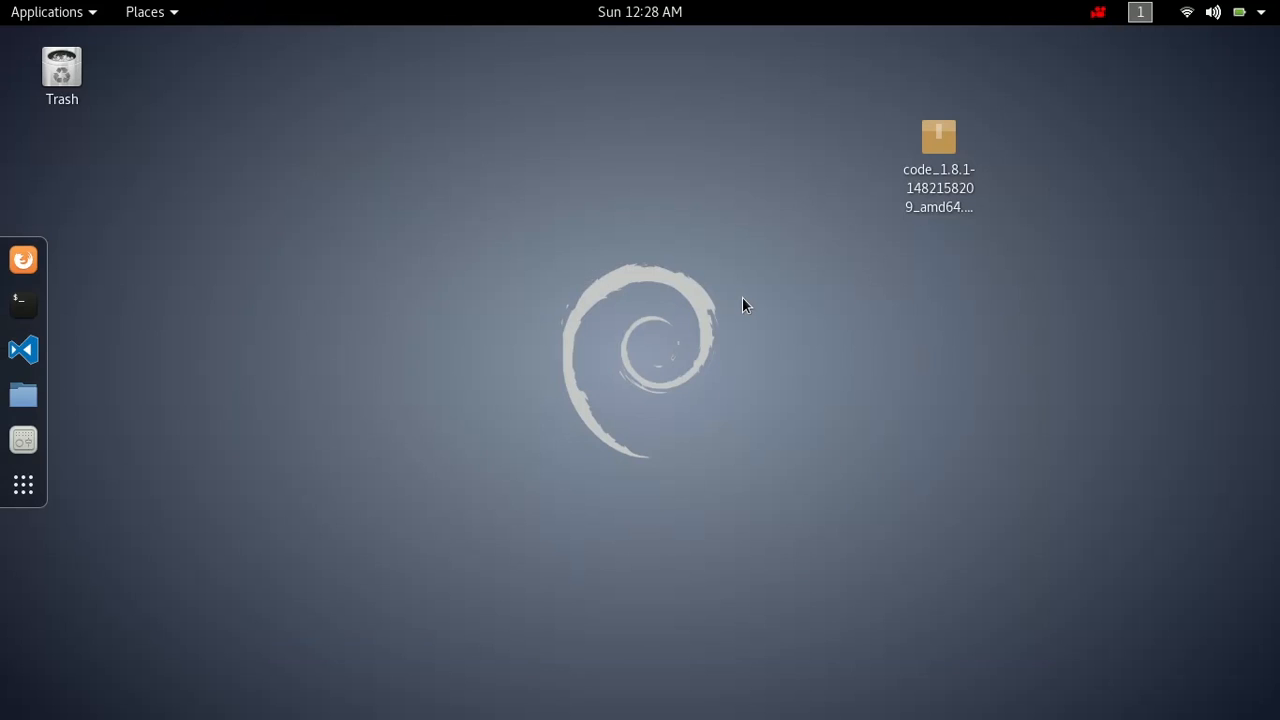
mouse_move(500, 295)
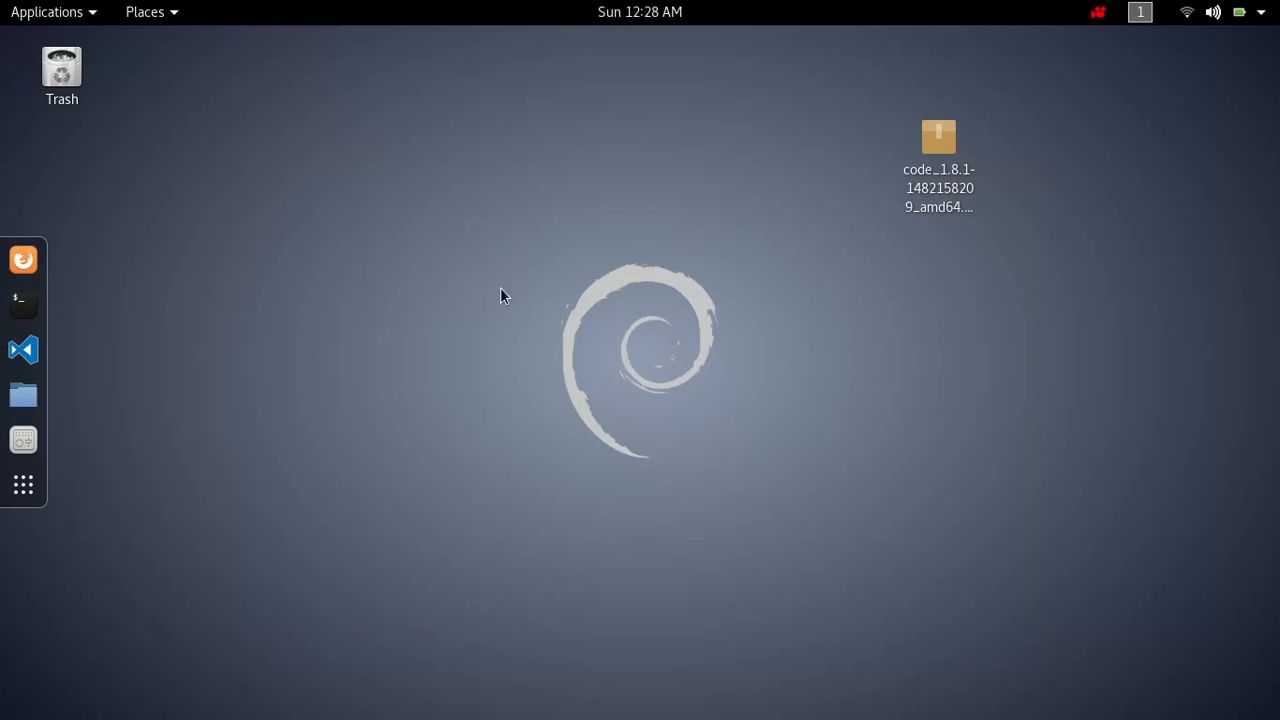
mouse_move(997, 324)
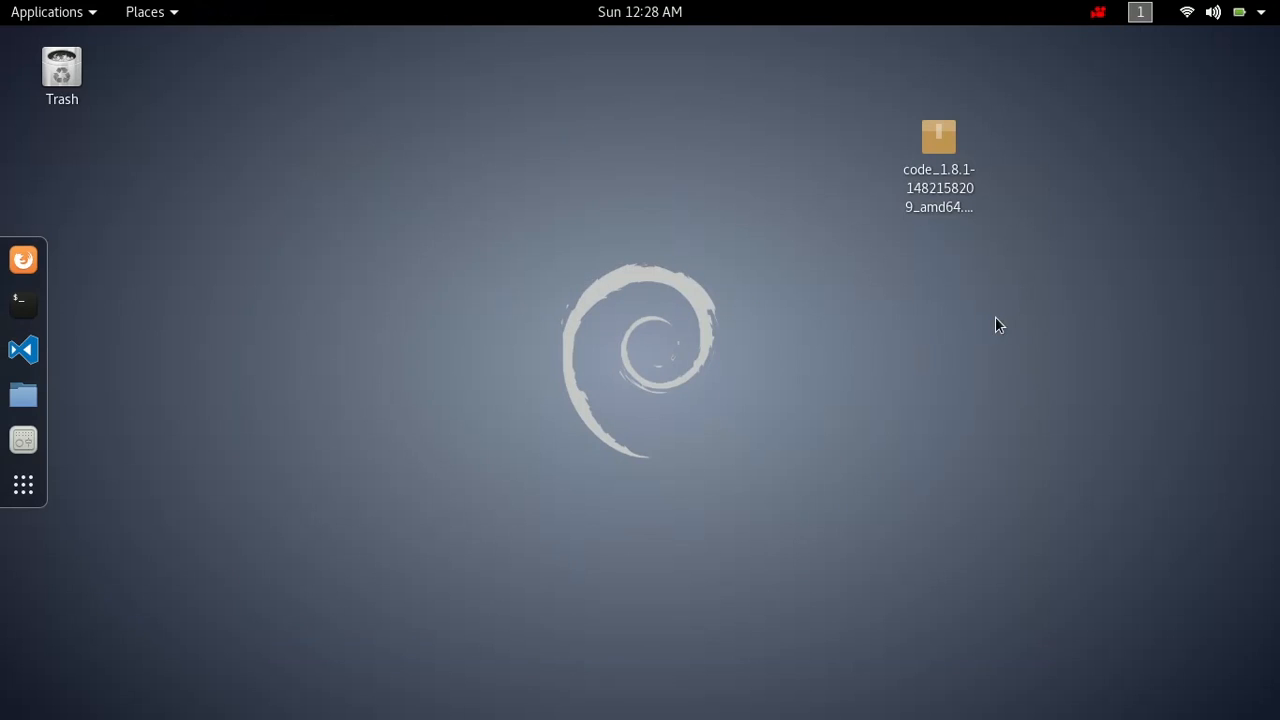